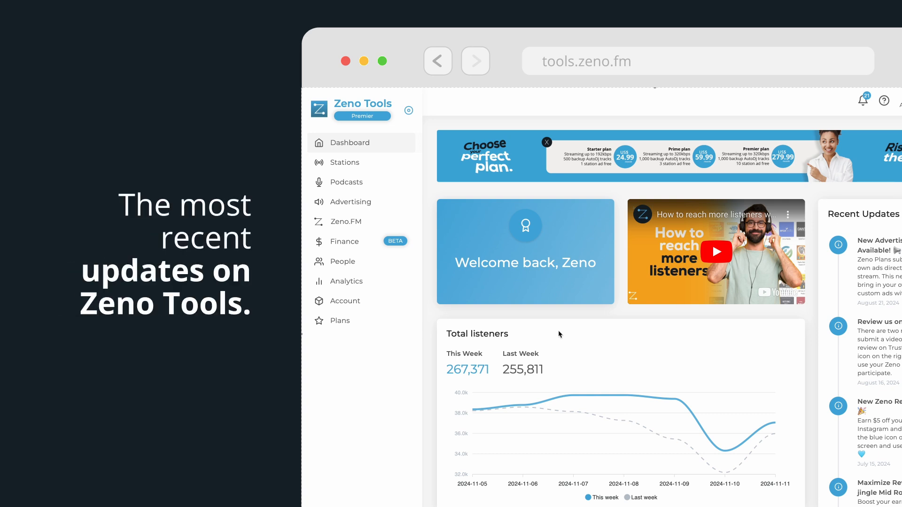
Open the account's Stations list from the dashboard sidebar
{"action": "double_click", "coordinate": [489, 334]}
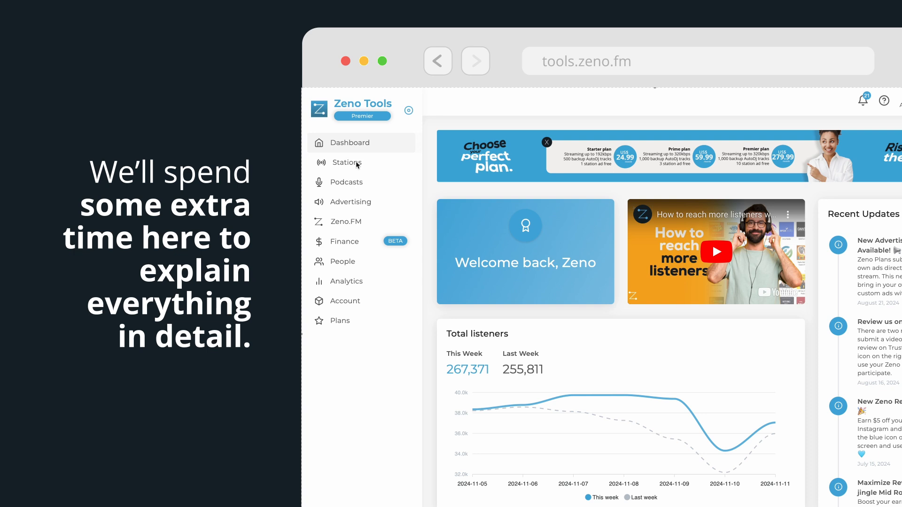
{"action": "left_click", "coordinate": [347, 162]}
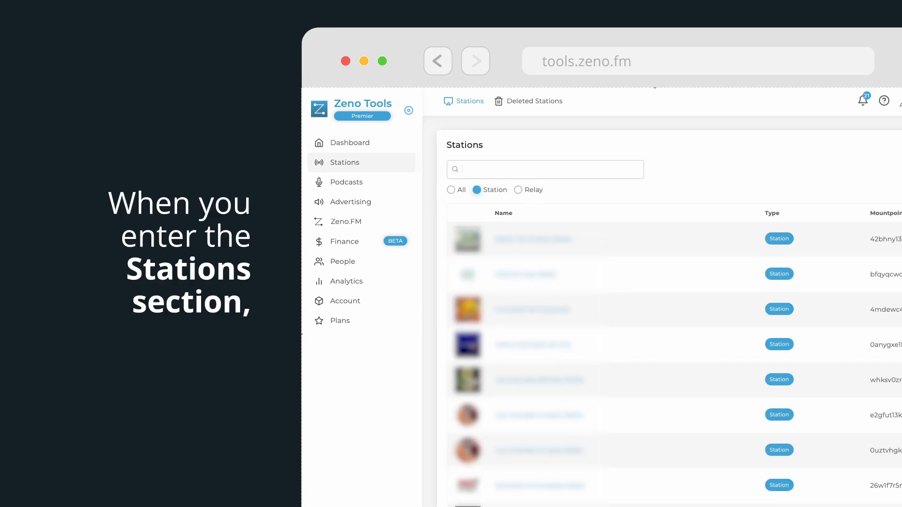
Open one station from the list to see its on-air status and stream URLs
{"action": "left_click", "coordinate": [532, 239]}
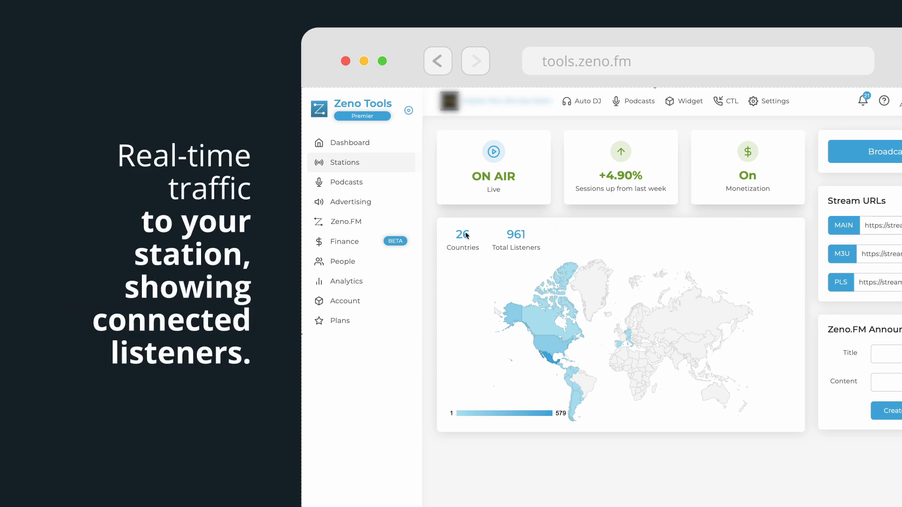
{"action": "mouse_move", "coordinate": [517, 249]}
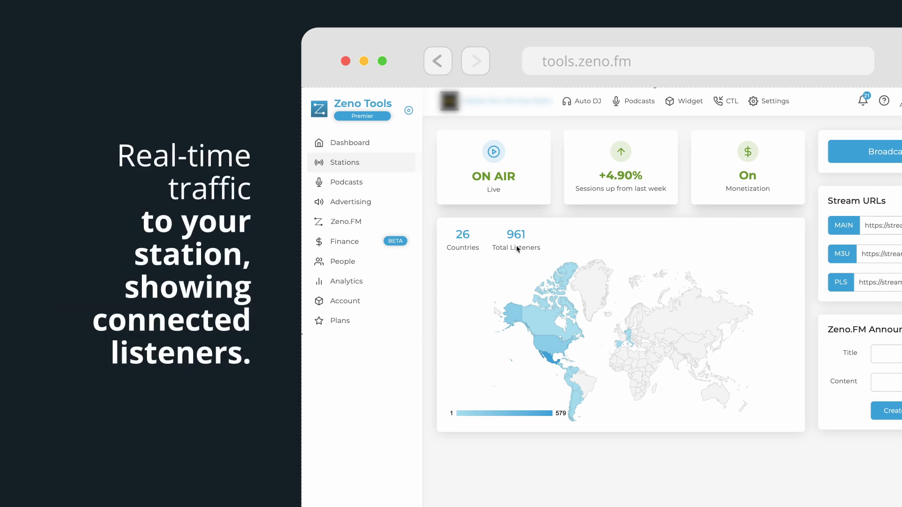
{"action": "mouse_move", "coordinate": [539, 318]}
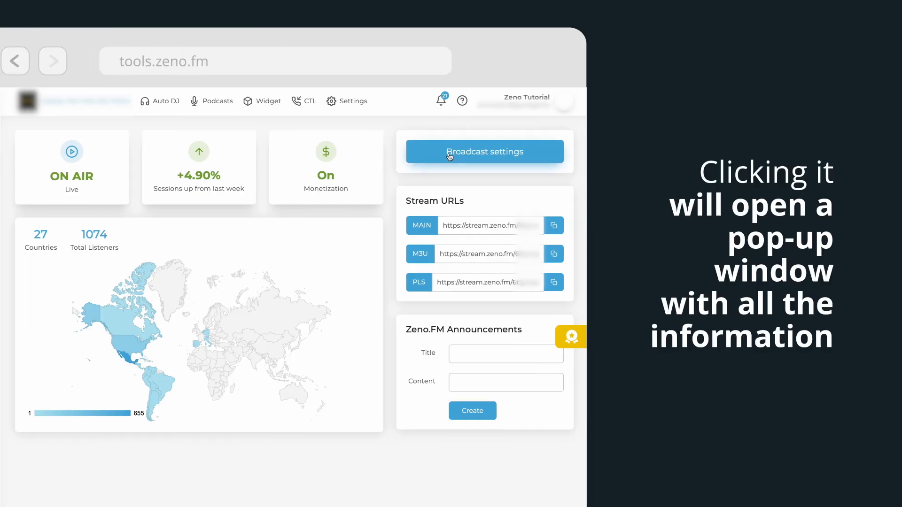
Copy the server address and encoder username from Broadcast settings, then select the MAIN stream URL
{"action": "left_click", "coordinate": [484, 152]}
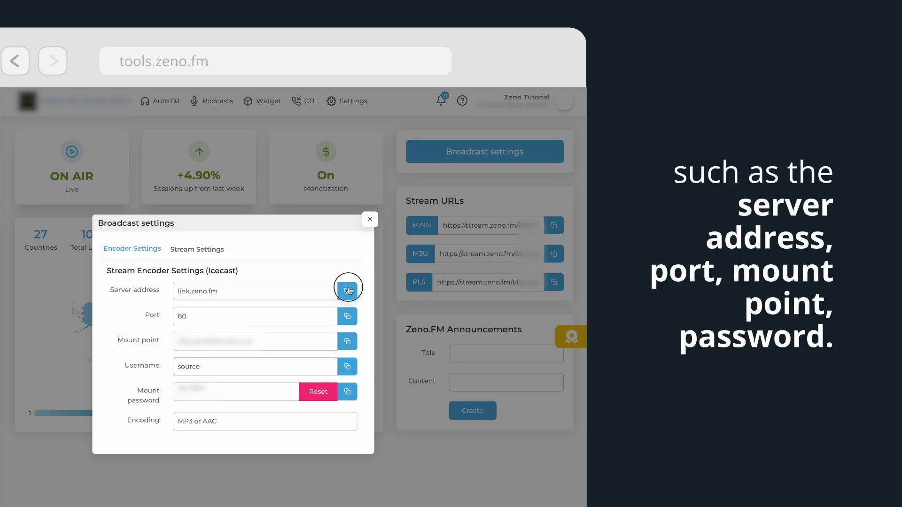
{"action": "left_click", "coordinate": [347, 290]}
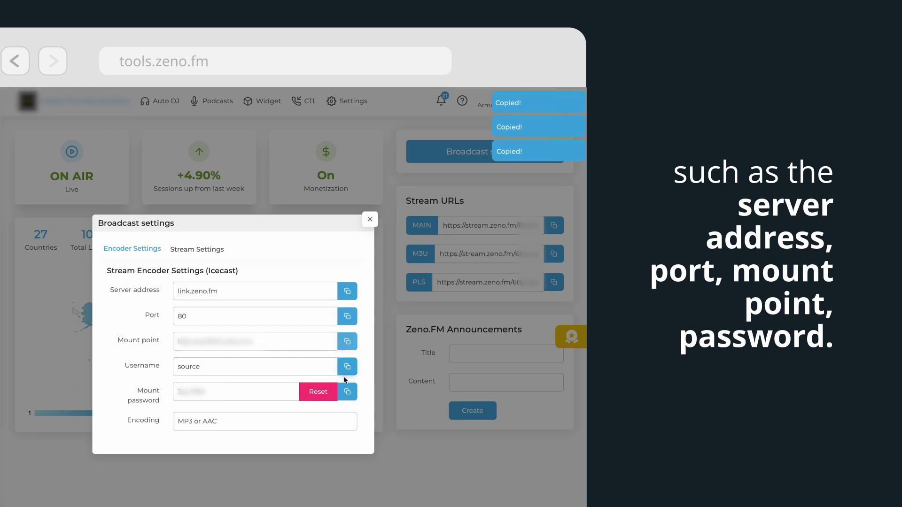
{"action": "left_click", "coordinate": [346, 392]}
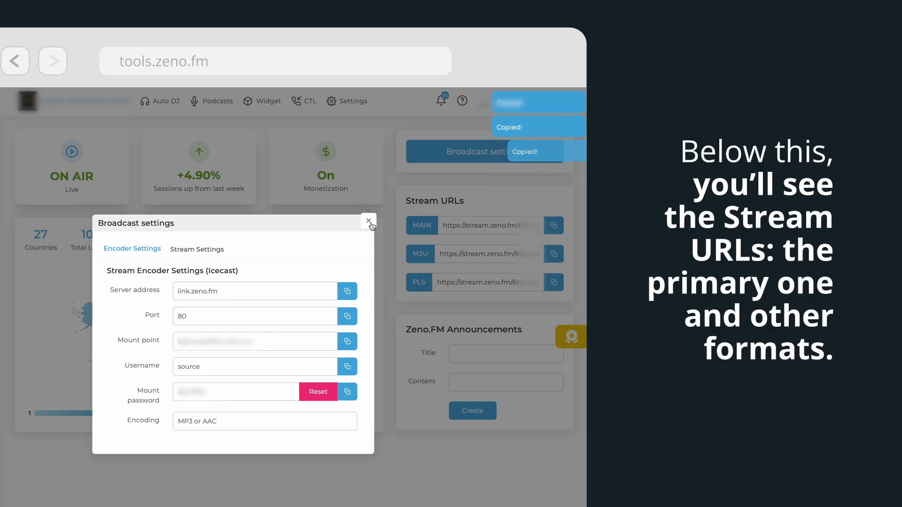
{"action": "left_click", "coordinate": [368, 221]}
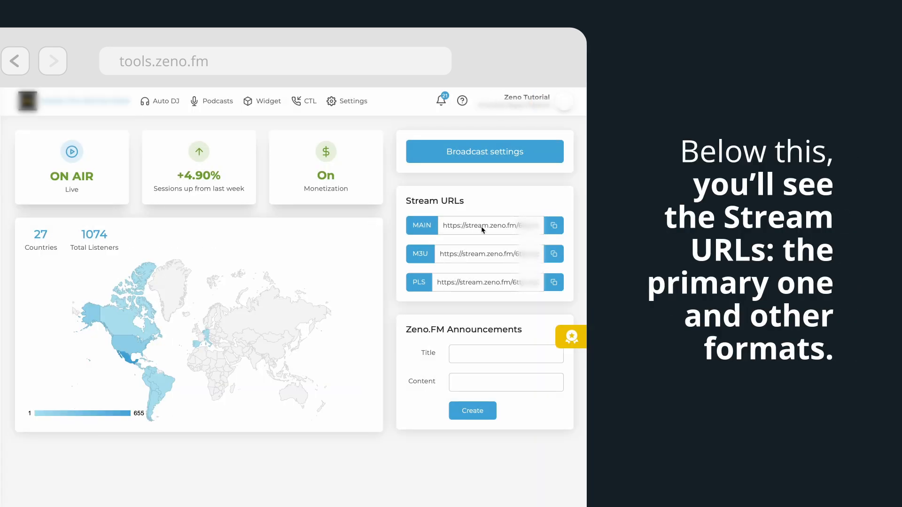
{"action": "left_click", "coordinate": [553, 225]}
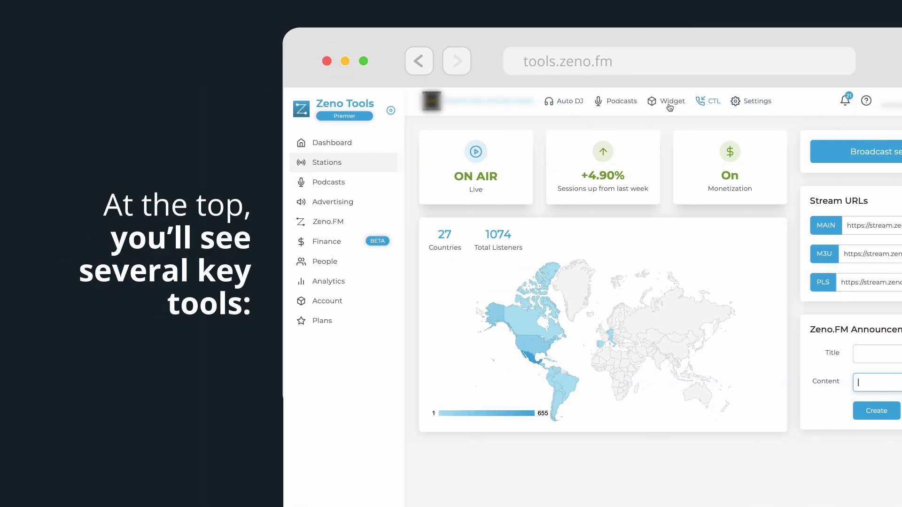
View the station's Auto DJ playlist, then go to its Podcasts page
{"action": "left_click", "coordinate": [569, 102]}
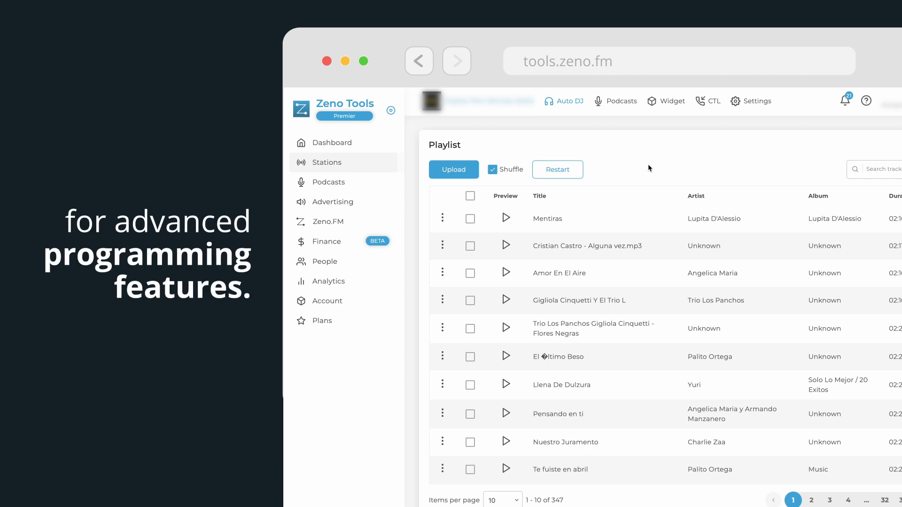
{"action": "left_click", "coordinate": [620, 102]}
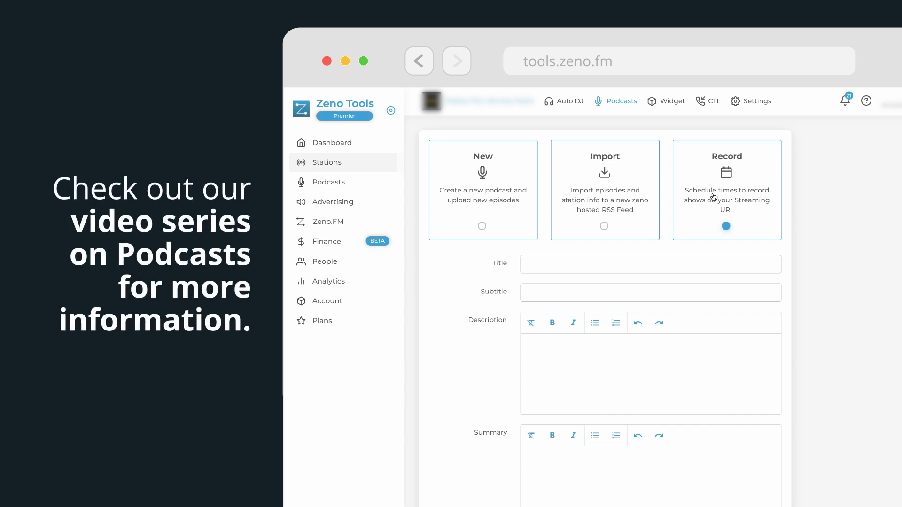
{"action": "mouse_move", "coordinate": [672, 101]}
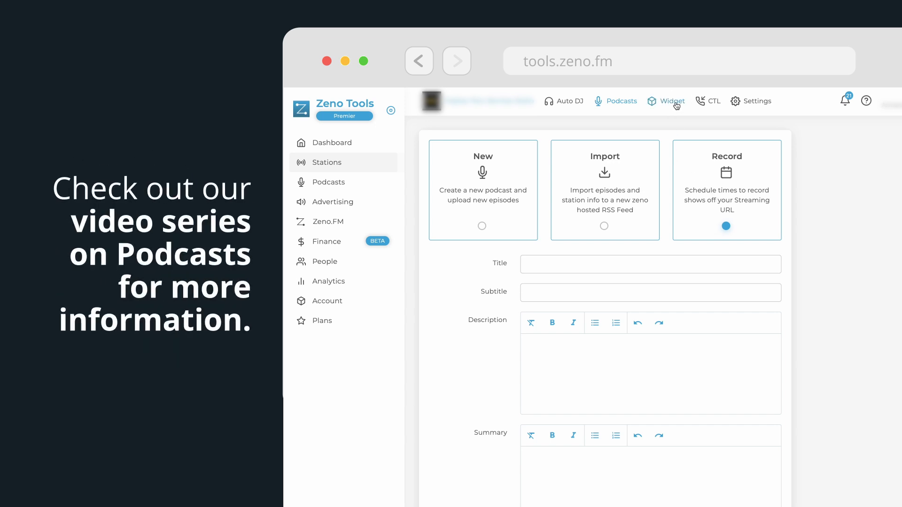
Select the widget embed code and set a custom 300x250 player size, then open CTL
{"action": "left_click", "coordinate": [671, 101]}
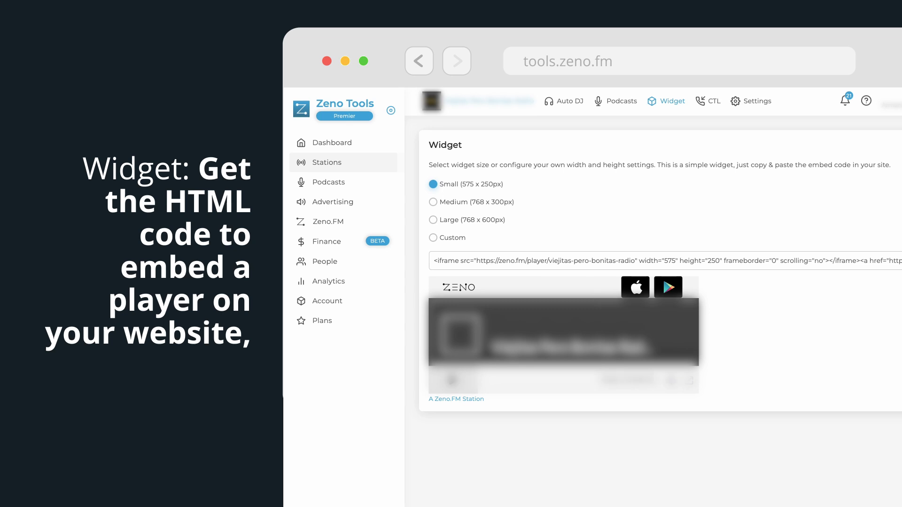
{"action": "left_click", "coordinate": [662, 261]}
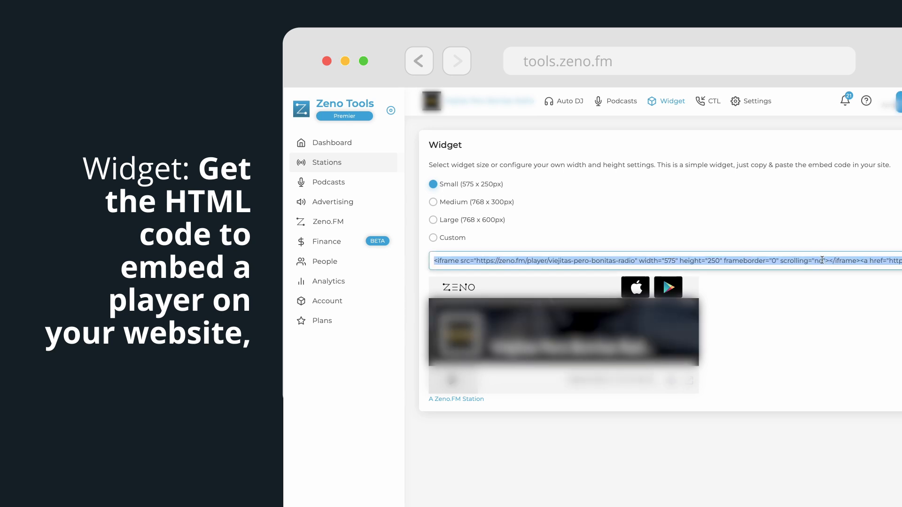
{"action": "left_click", "coordinate": [433, 220]}
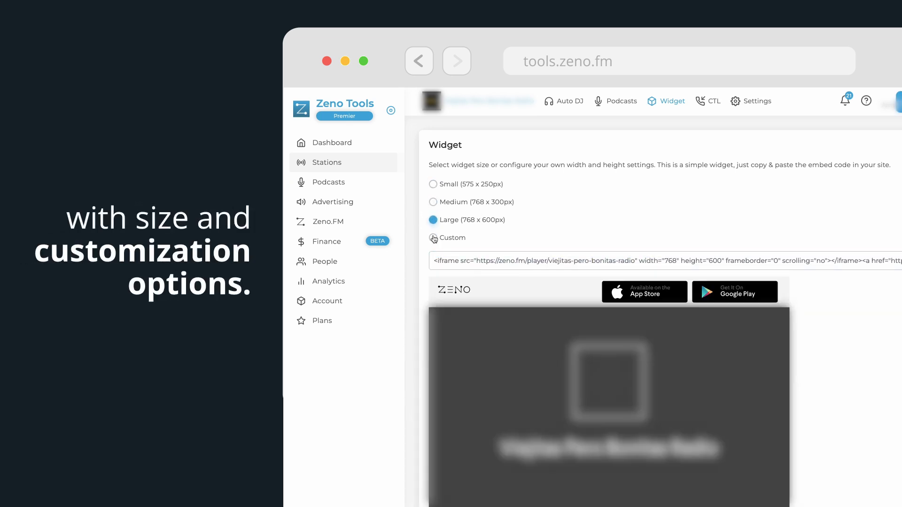
{"action": "left_click", "coordinate": [432, 238]}
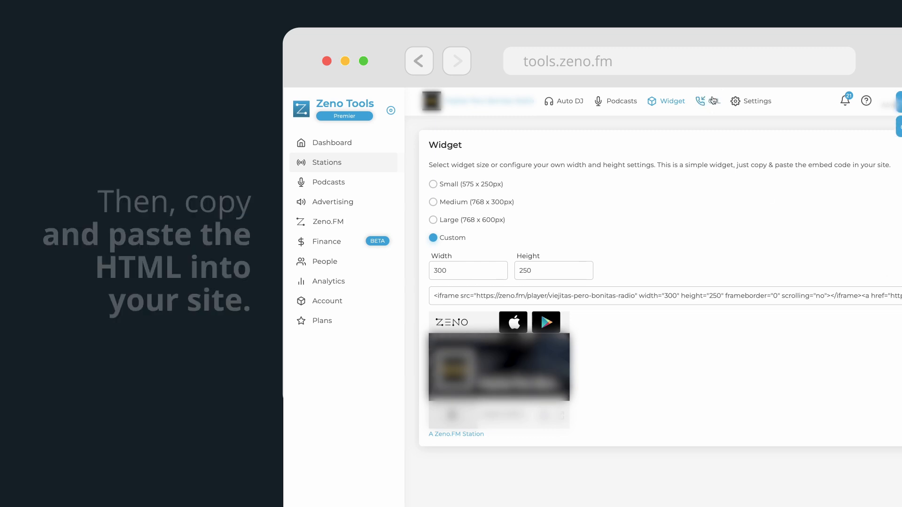
{"action": "left_click", "coordinate": [714, 100]}
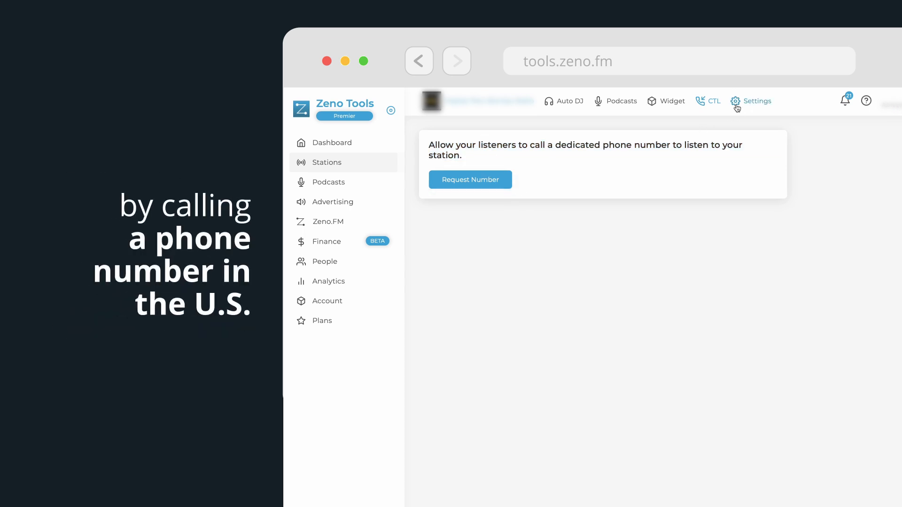
{"action": "left_click", "coordinate": [756, 101]}
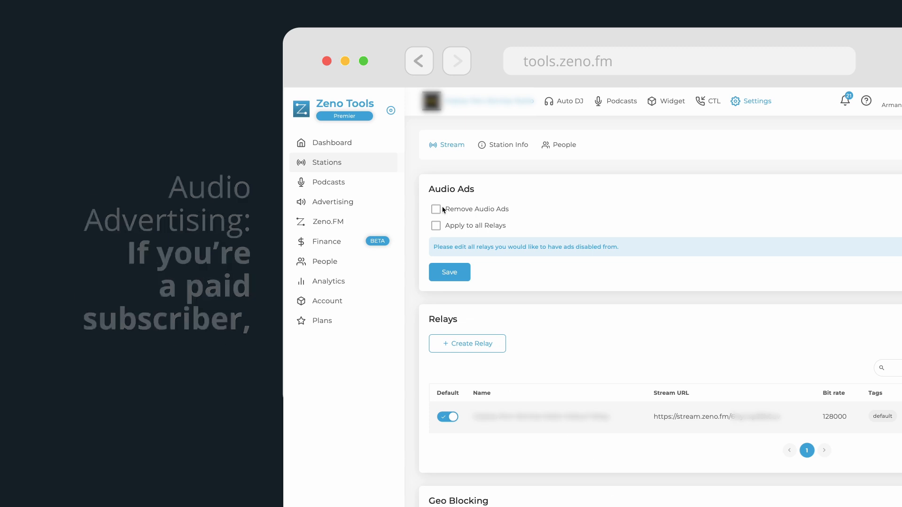
{"action": "left_click", "coordinate": [436, 209]}
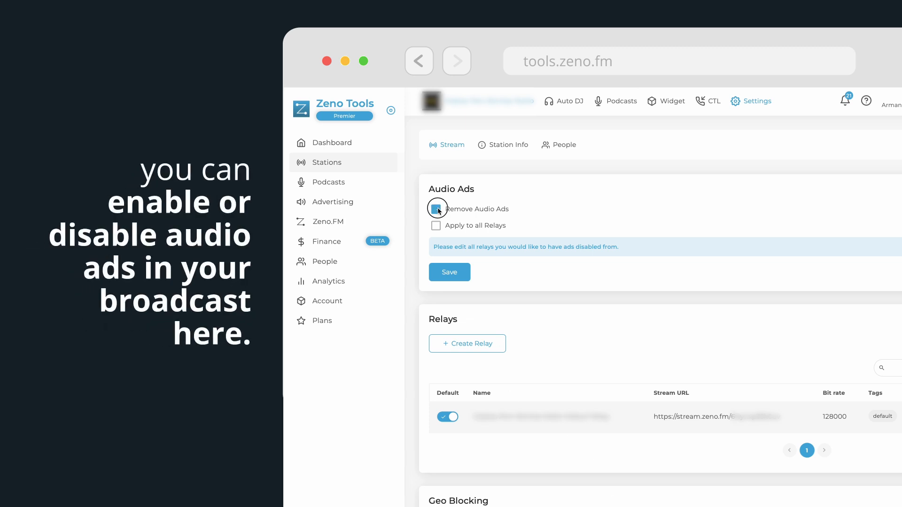
{"action": "left_click", "coordinate": [436, 209]}
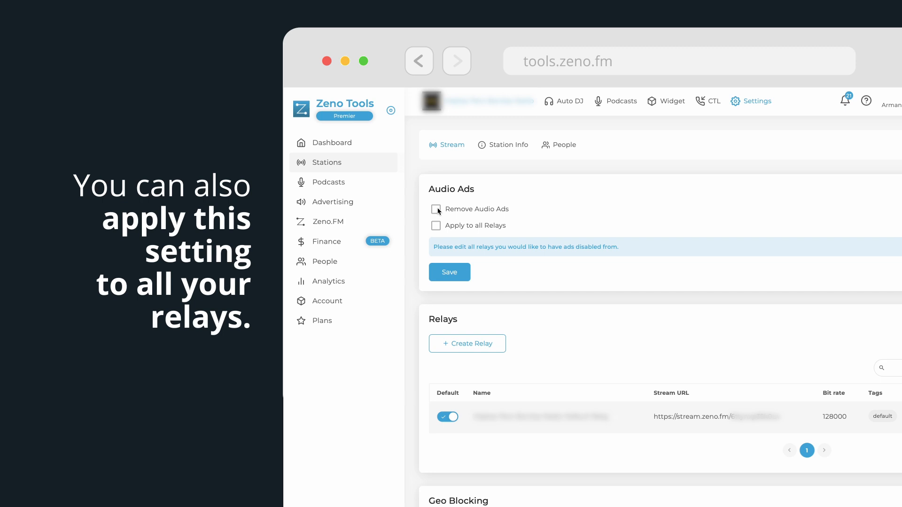
{"action": "left_click", "coordinate": [436, 225]}
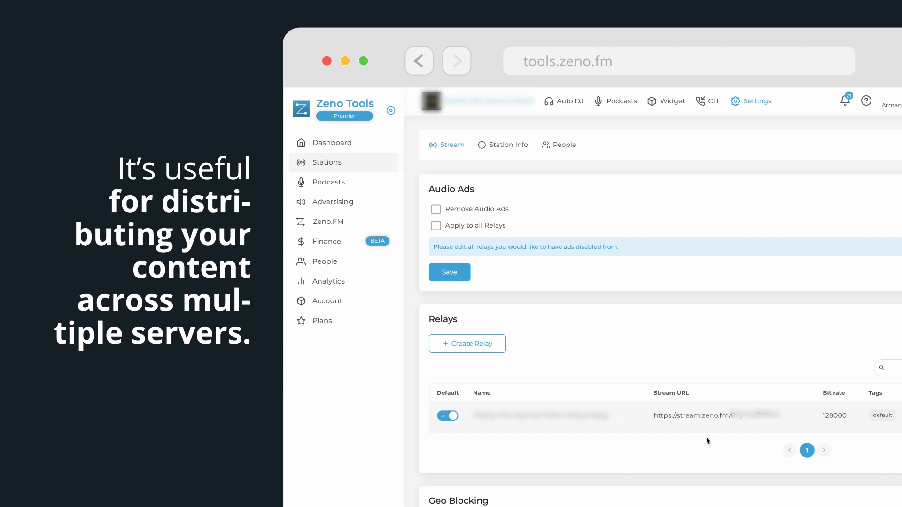
{"action": "scroll", "scroll_direction": "down", "scroll_amount": 3}
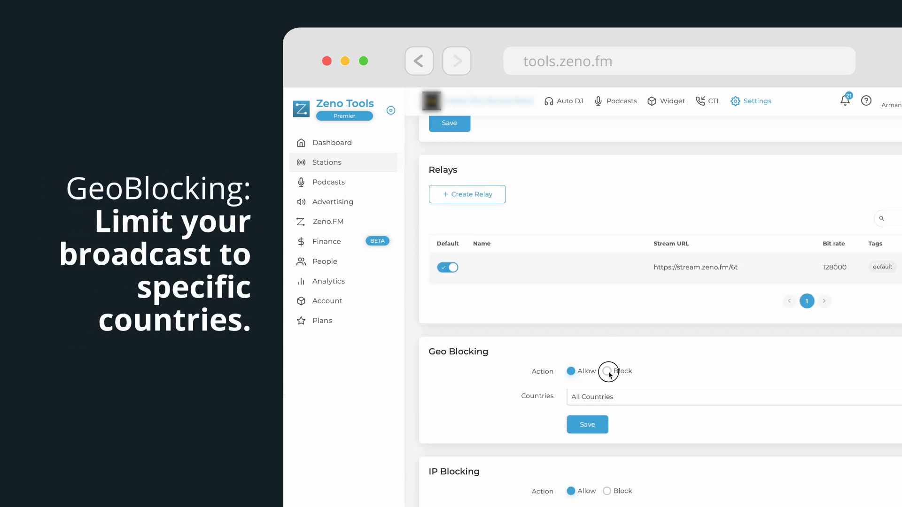
{"action": "left_click", "coordinate": [607, 372]}
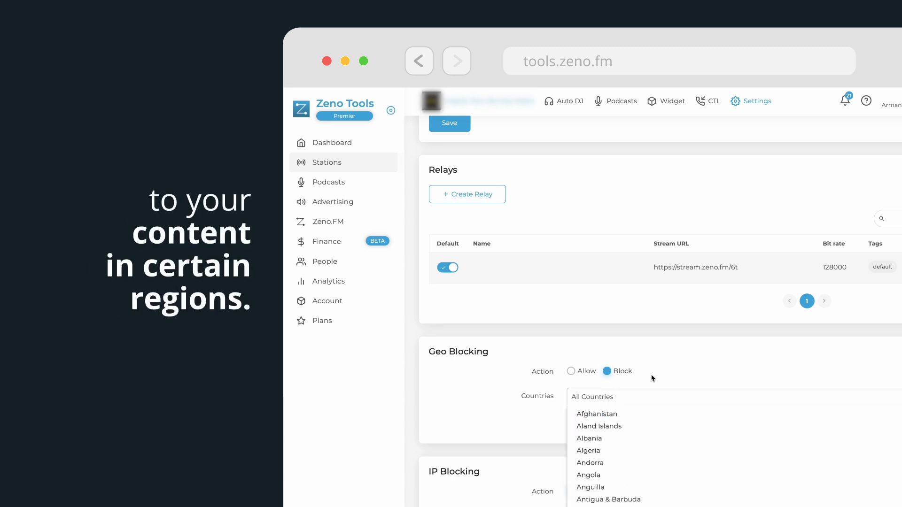
{"action": "left_click", "coordinate": [571, 371]}
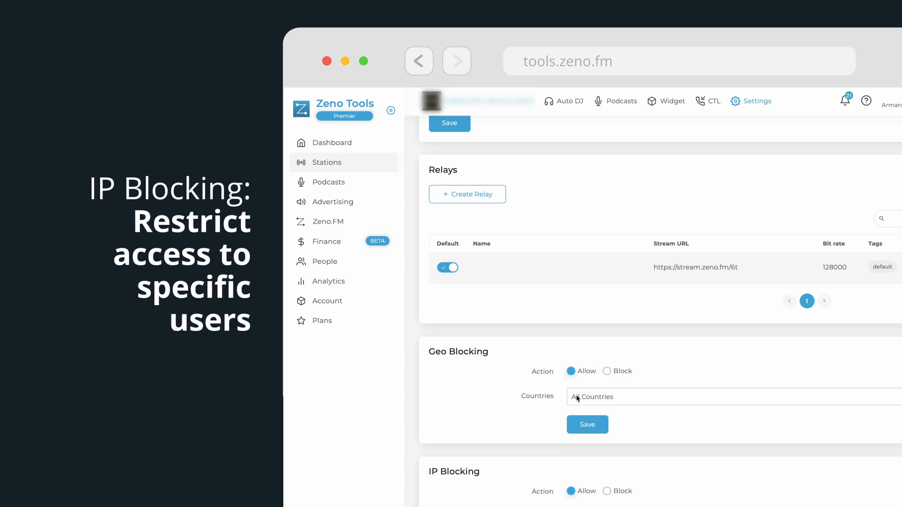
{"action": "scroll", "scroll_direction": "down", "scroll_amount": 3}
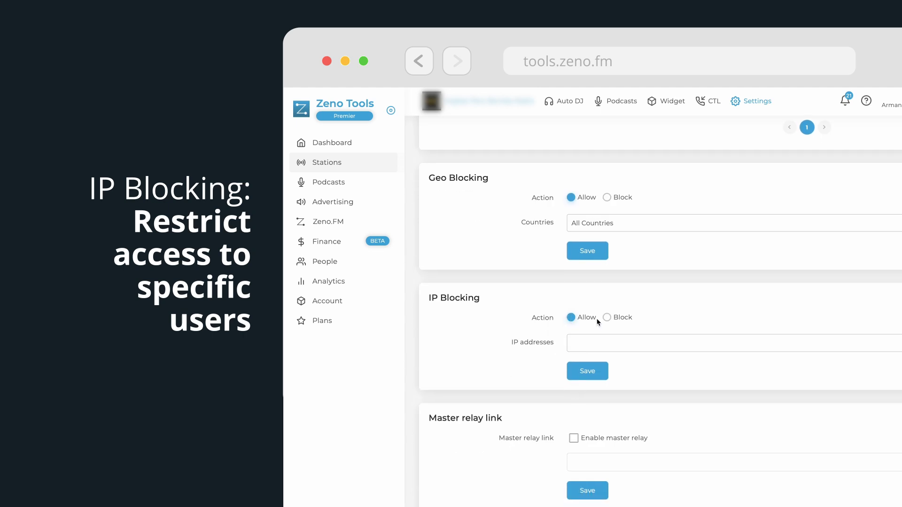
{"action": "left_click", "coordinate": [607, 317]}
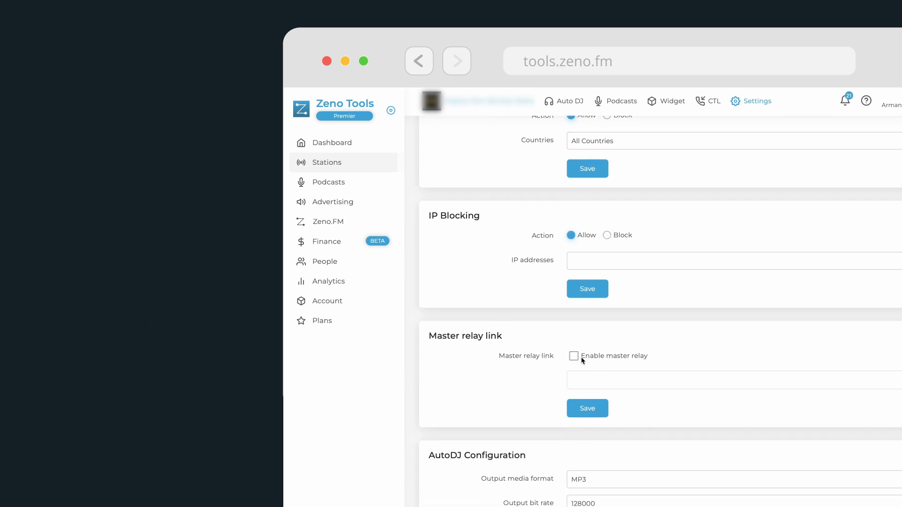
{"action": "left_click", "coordinate": [574, 357]}
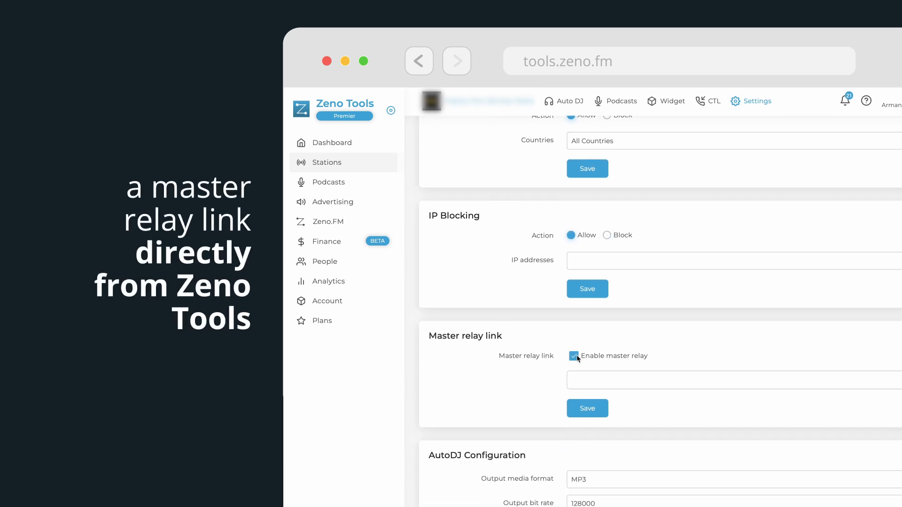
{"action": "left_click", "coordinate": [575, 356]}
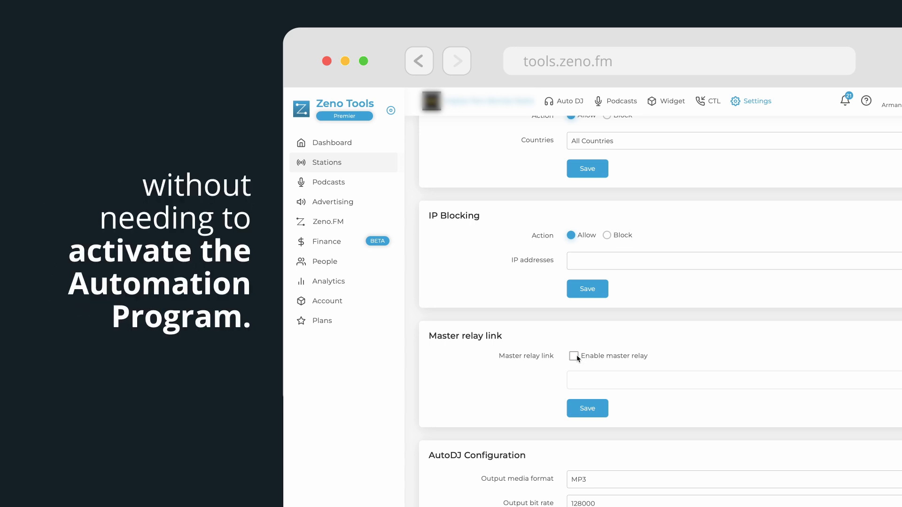
{"action": "scroll", "scroll_direction": "down", "scroll_amount": 3}
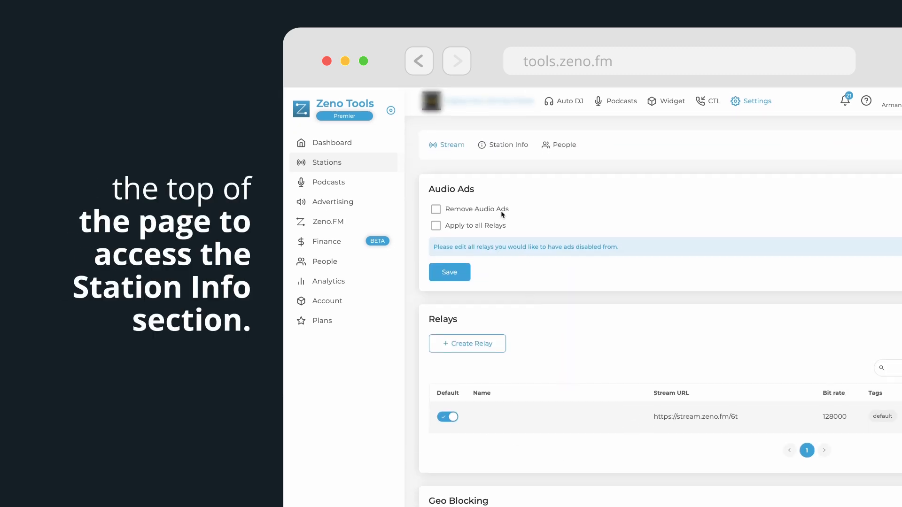
Review Station Info and its Central Time timezone, then switch to People and type 'ad'
{"action": "left_click", "coordinate": [509, 144]}
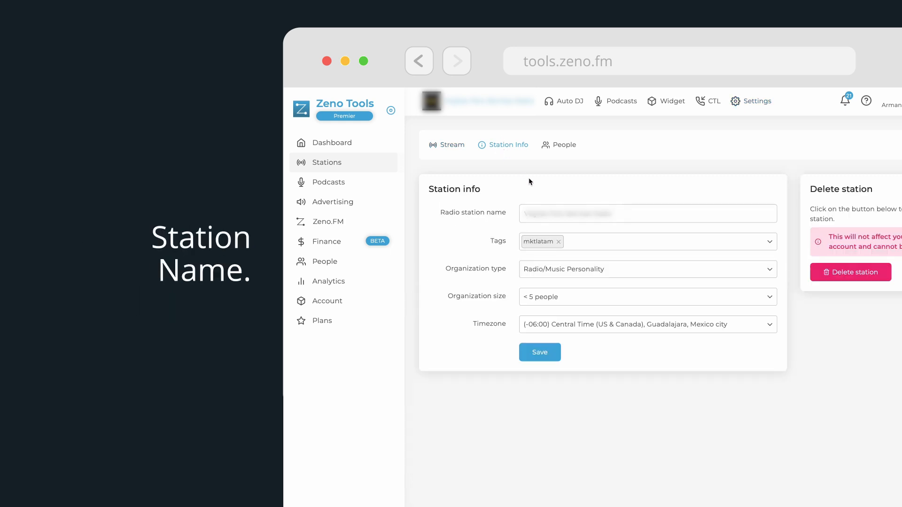
{"action": "left_click", "coordinate": [647, 213]}
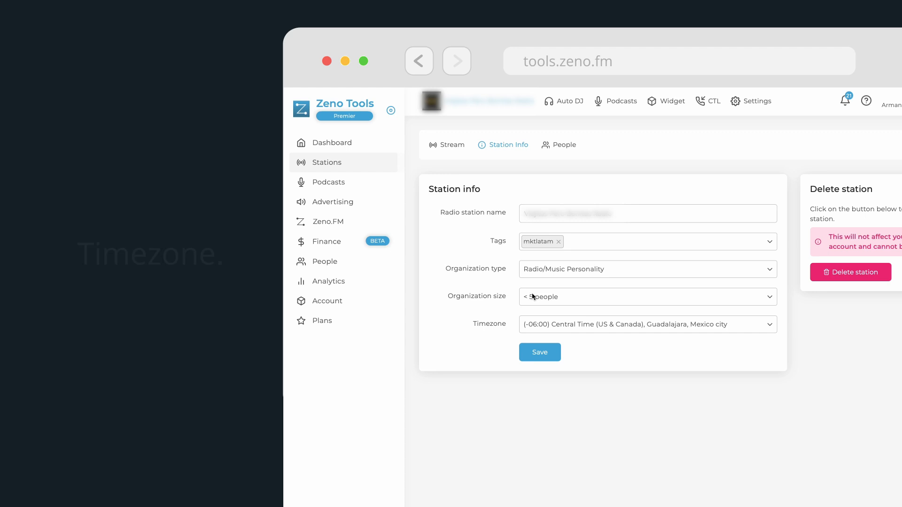
{"action": "left_click", "coordinate": [647, 324]}
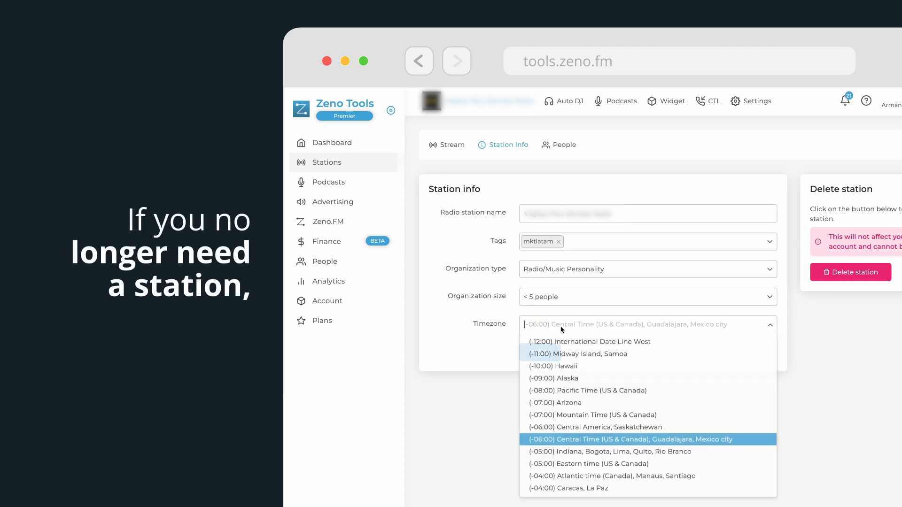
{"action": "left_click", "coordinate": [629, 438]}
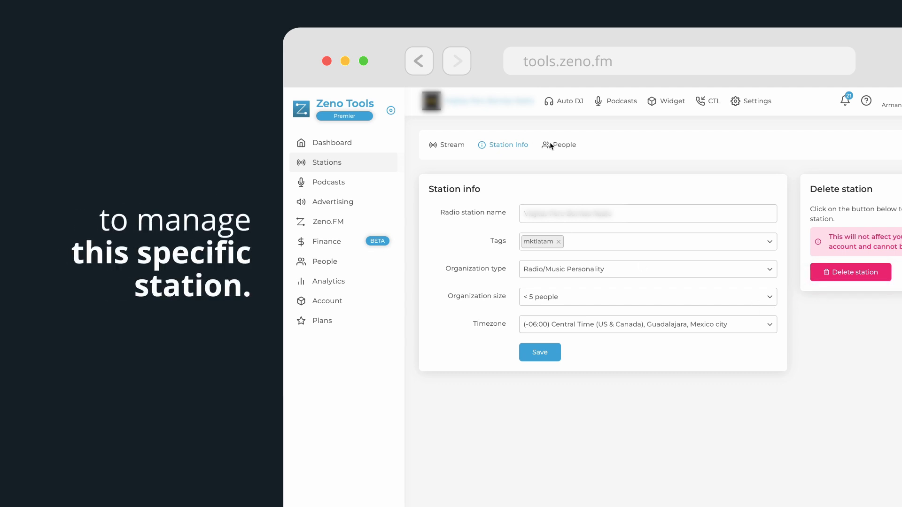
{"action": "left_click", "coordinate": [564, 145]}
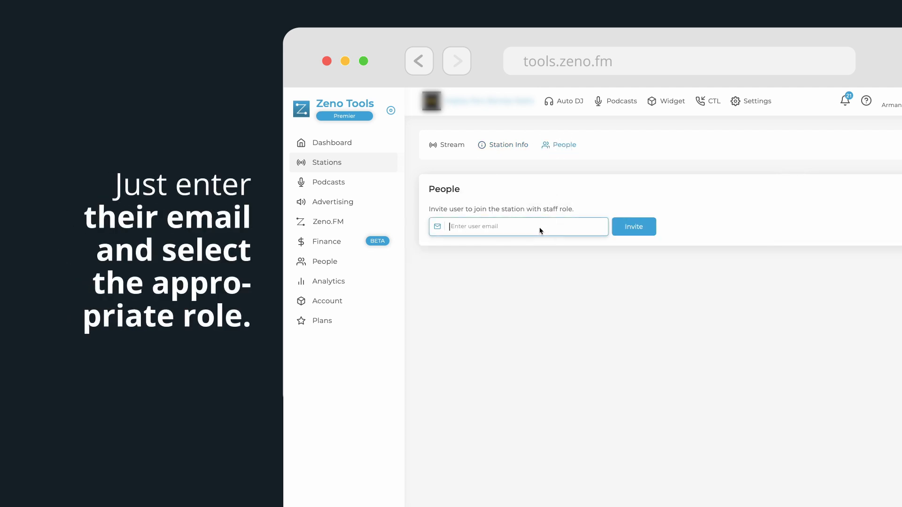
{"action": "type", "text": "ad"}
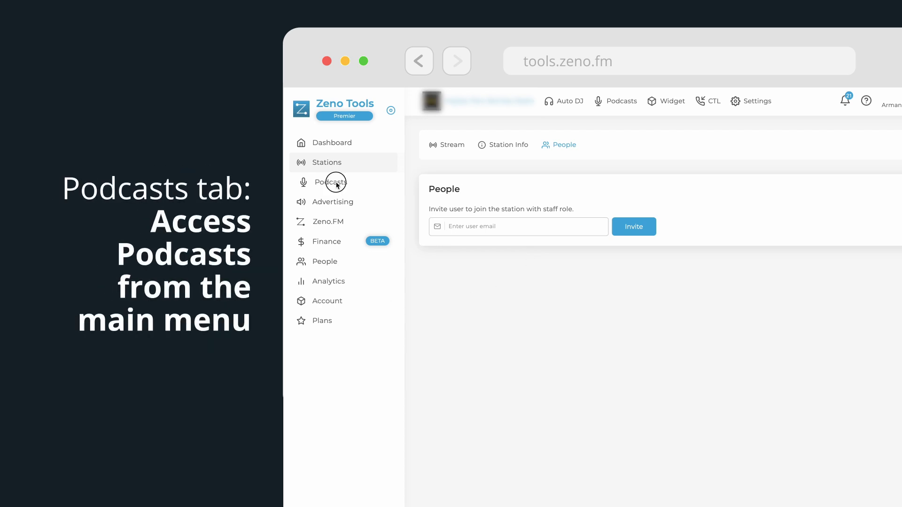
Open the Podcasts list and new-podcast form, then the Audio Advertising campaign form
{"action": "left_click", "coordinate": [331, 182]}
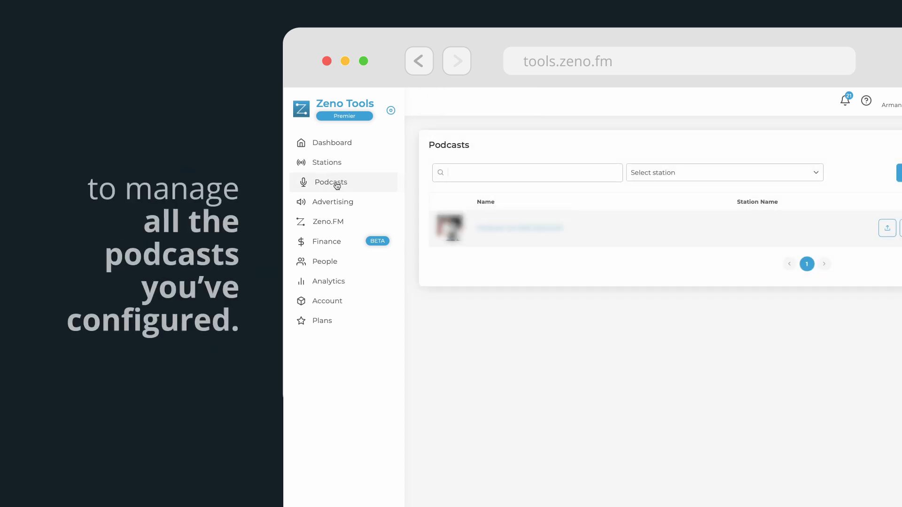
{"action": "left_click", "coordinate": [527, 173]}
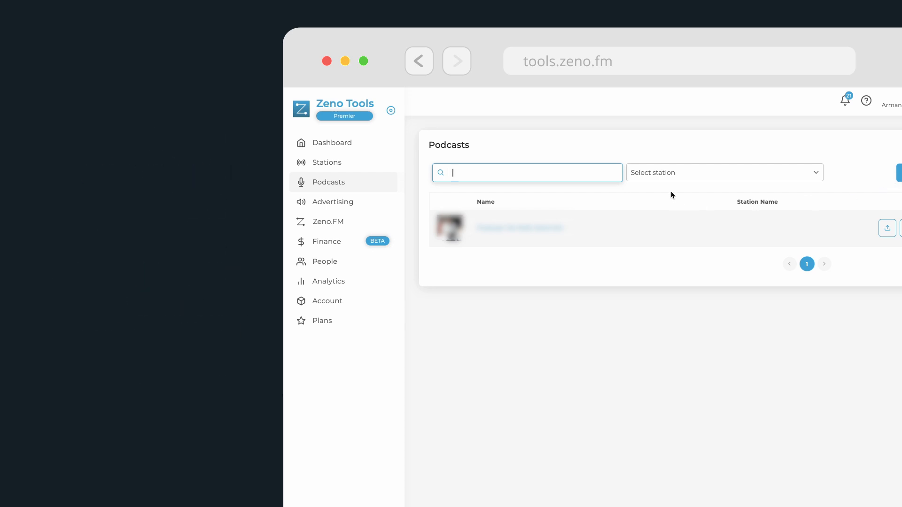
{"action": "left_click", "coordinate": [723, 172]}
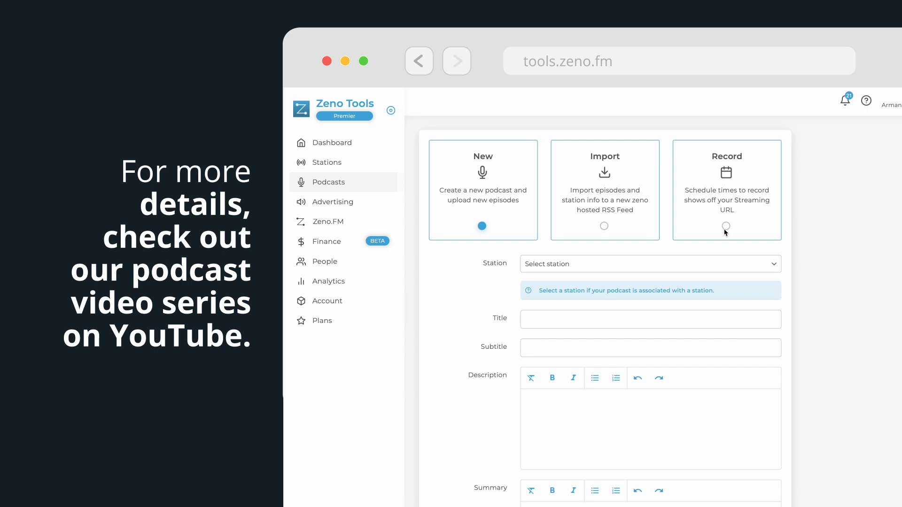
{"action": "mouse_move", "coordinate": [528, 227]}
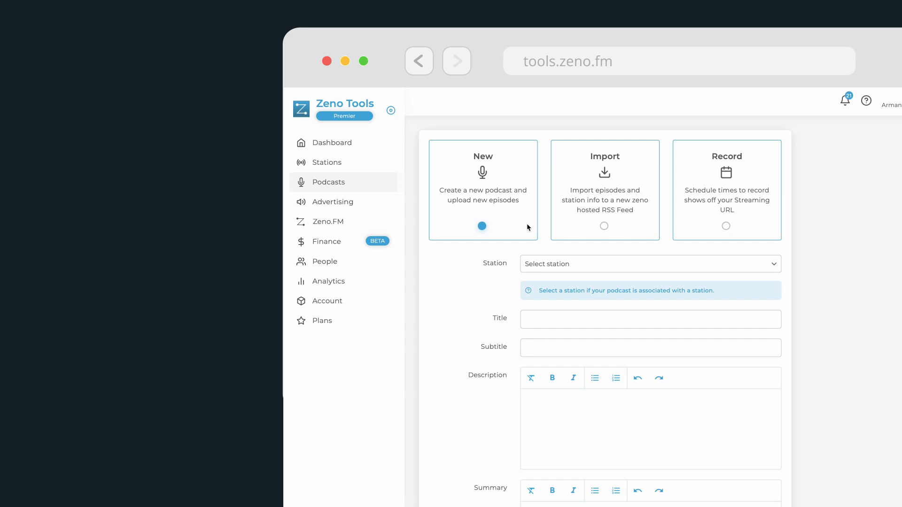
{"action": "left_click", "coordinate": [334, 202]}
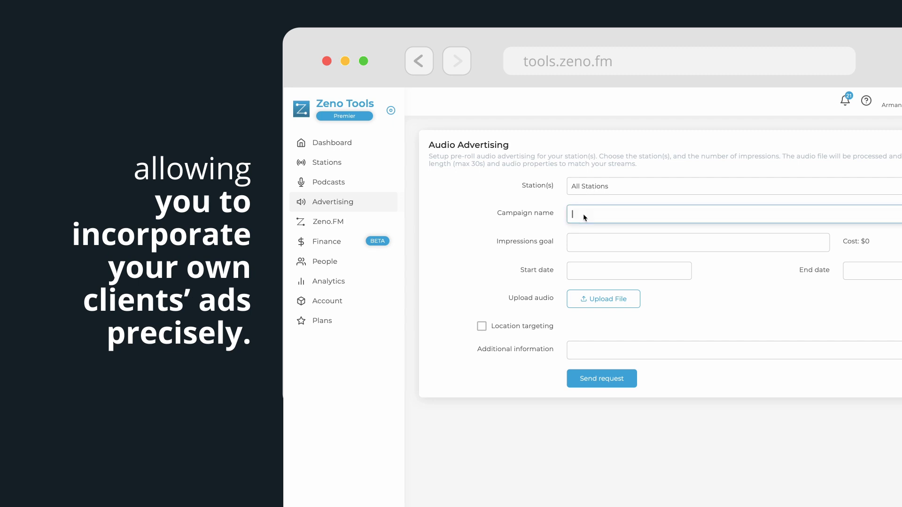
Focus the Campaign name field, then move to the Zeno.FM microsite section
{"action": "left_click", "coordinate": [628, 271]}
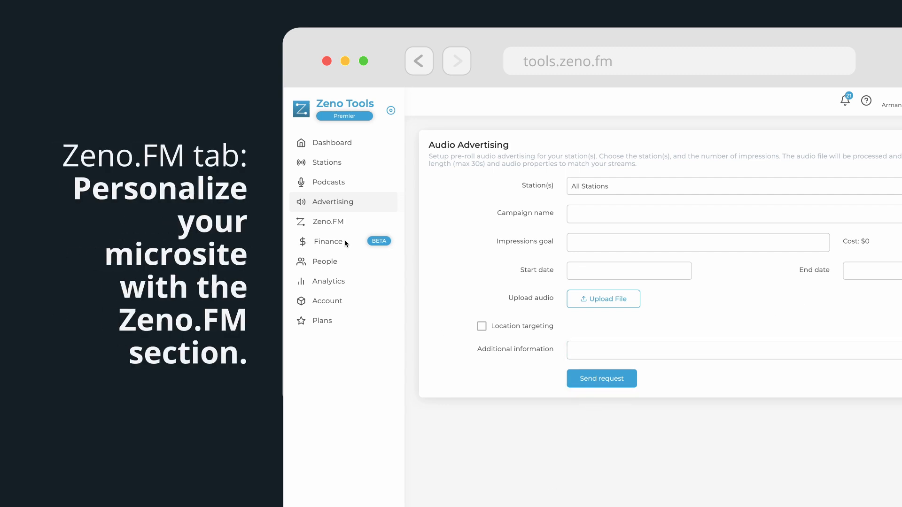
{"action": "left_click", "coordinate": [327, 222]}
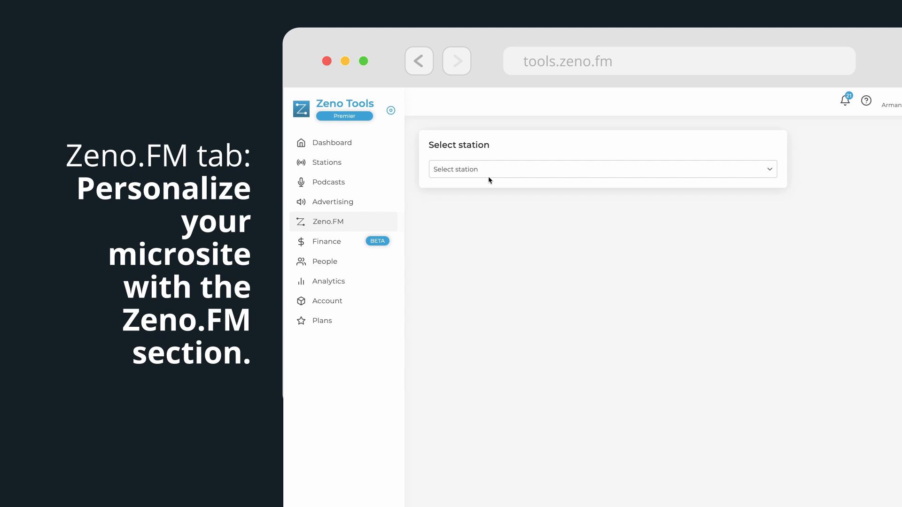
Pick a station, scroll through its microsite settings, then open the People section
{"action": "left_click", "coordinate": [601, 169]}
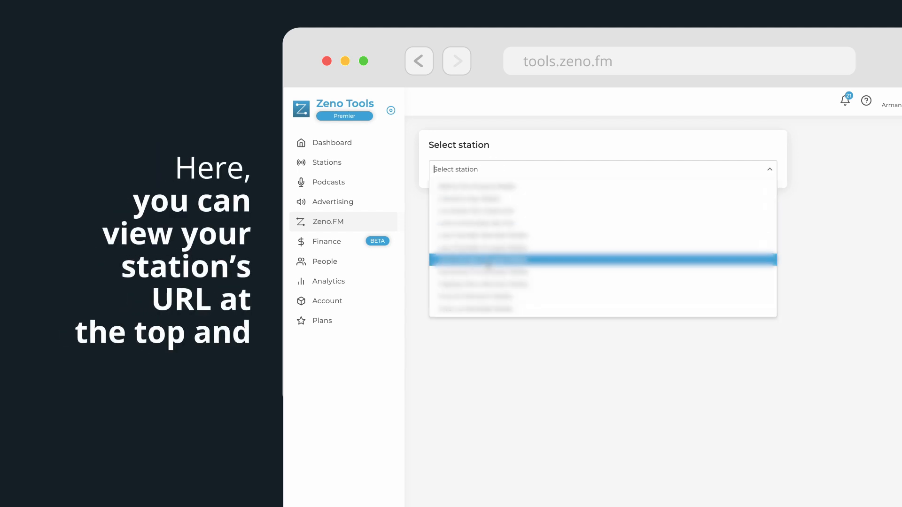
{"action": "left_click", "coordinate": [602, 260]}
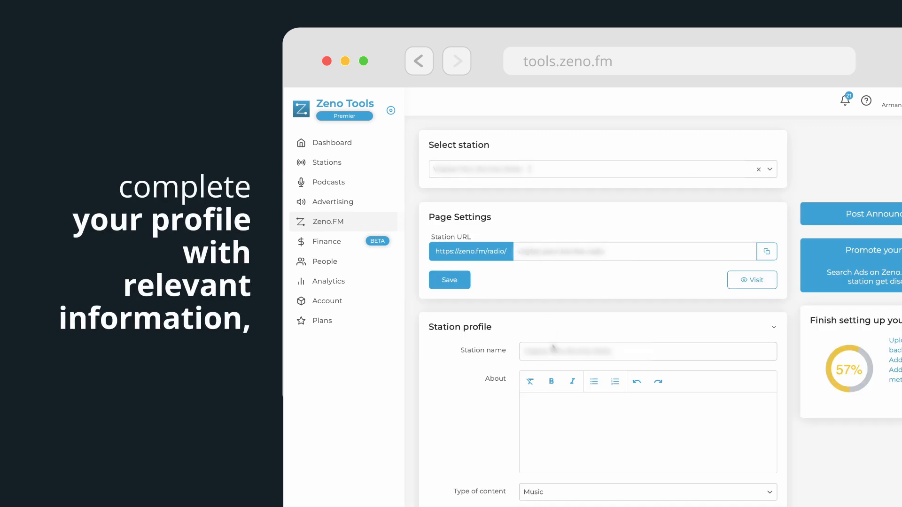
{"action": "scroll", "scroll_direction": "down", "scroll_amount": 3}
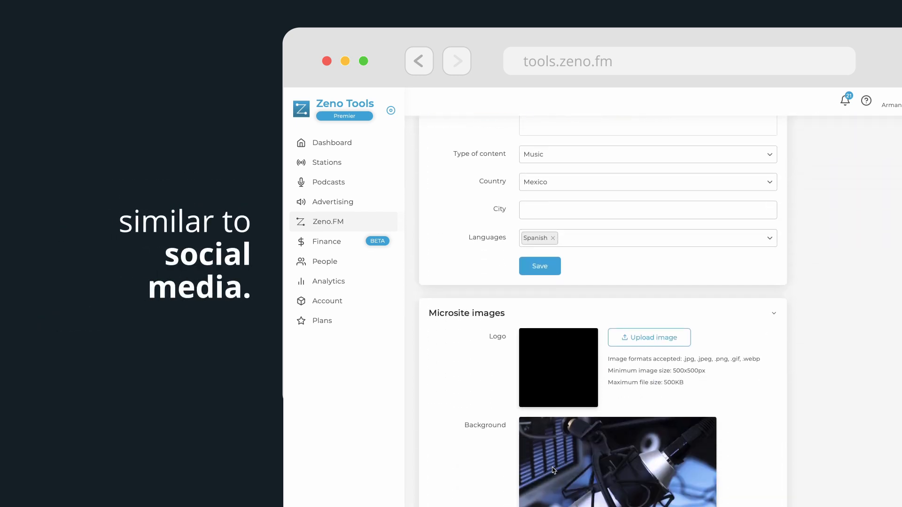
{"action": "scroll", "scroll_direction": "down", "scroll_amount": 3}
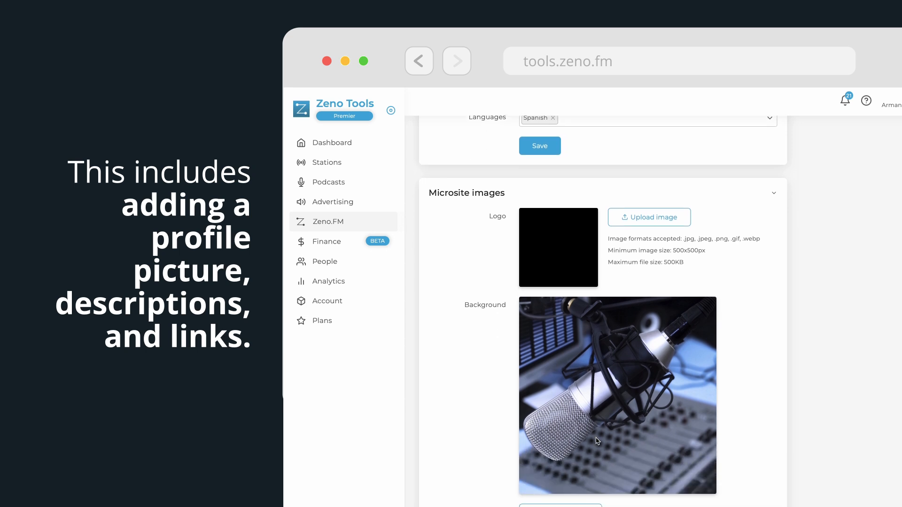
{"action": "scroll", "scroll_direction": "down", "scroll_amount": 3}
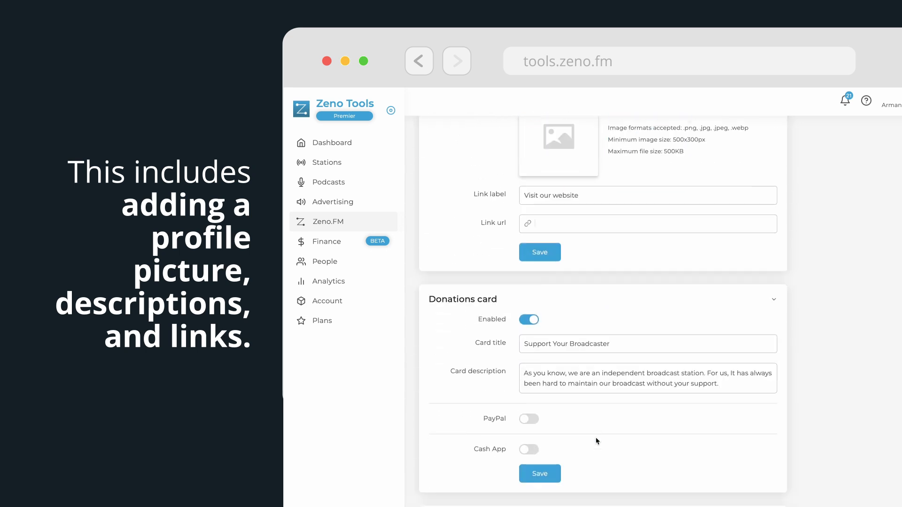
{"action": "scroll", "scroll_direction": "down", "scroll_amount": 3}
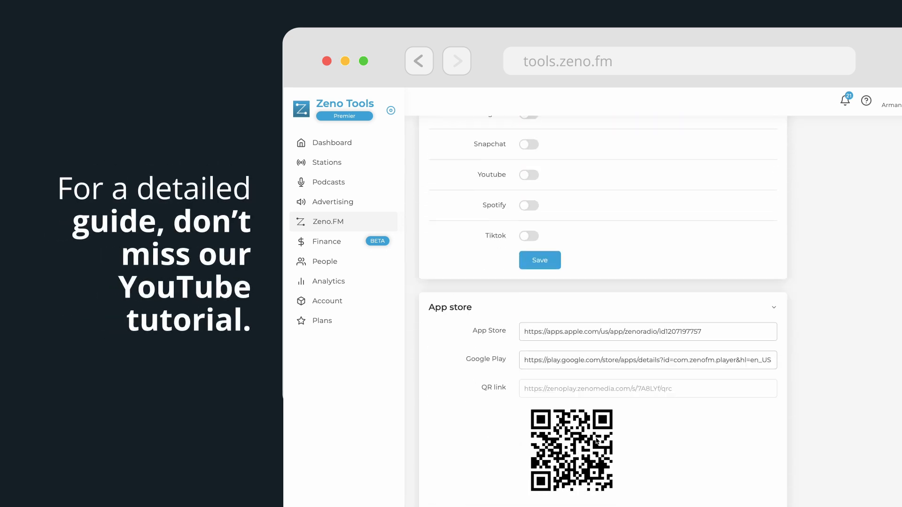
{"action": "scroll", "scroll_direction": "down", "scroll_amount": 3}
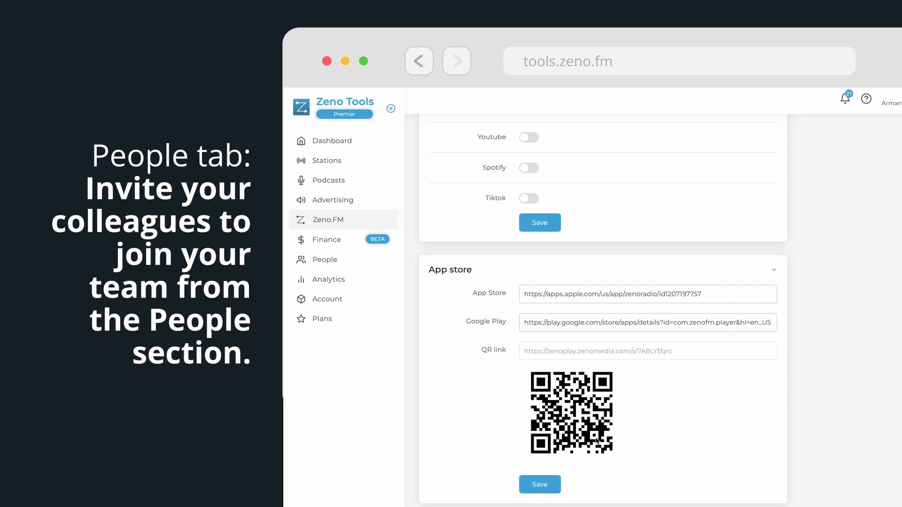
{"action": "left_click", "coordinate": [326, 261]}
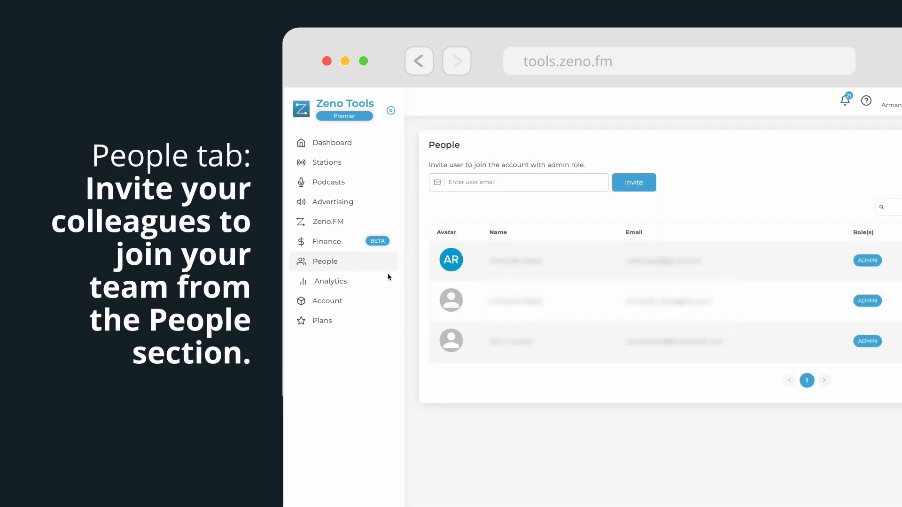
{"action": "left_click", "coordinate": [518, 182]}
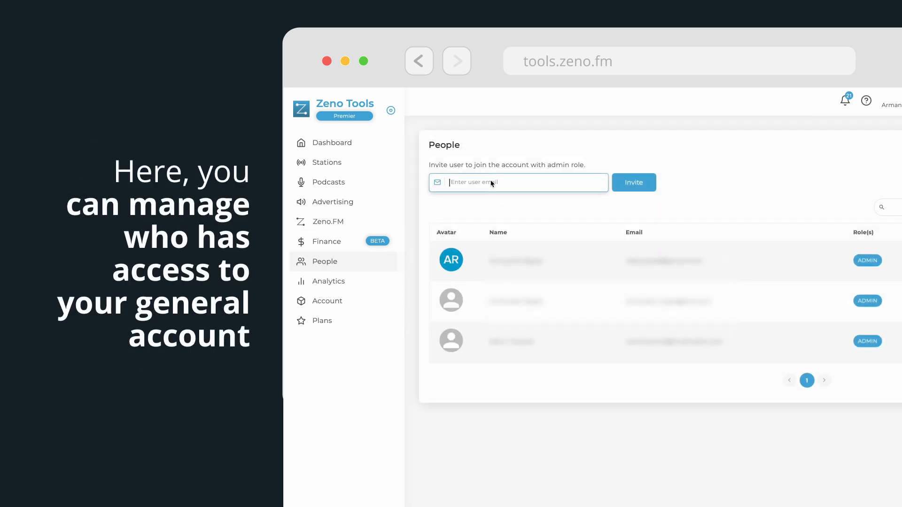
{"action": "type", "text": "ad"}
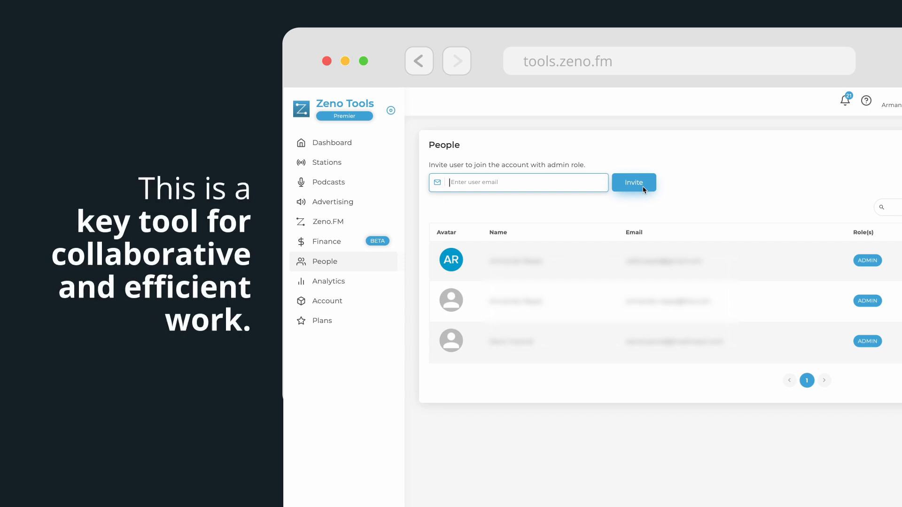
{"action": "left_click", "coordinate": [330, 282]}
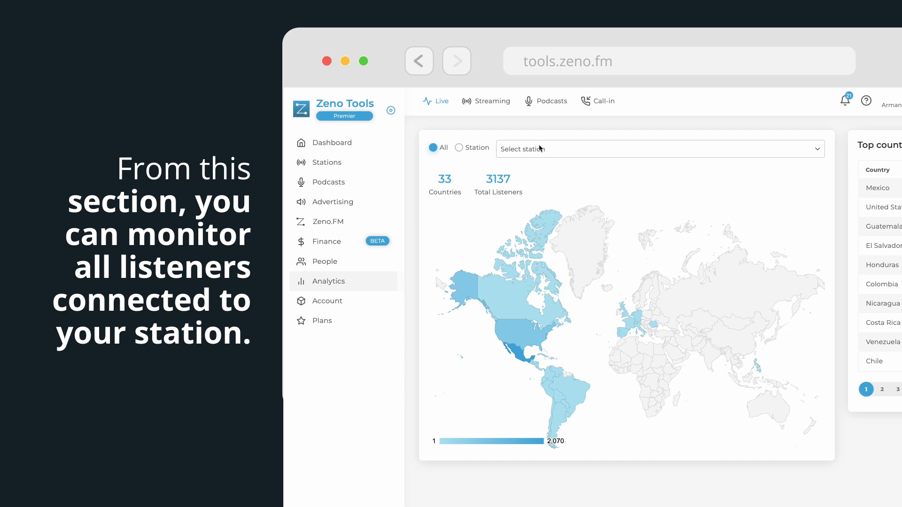
{"action": "mouse_move", "coordinate": [527, 156]}
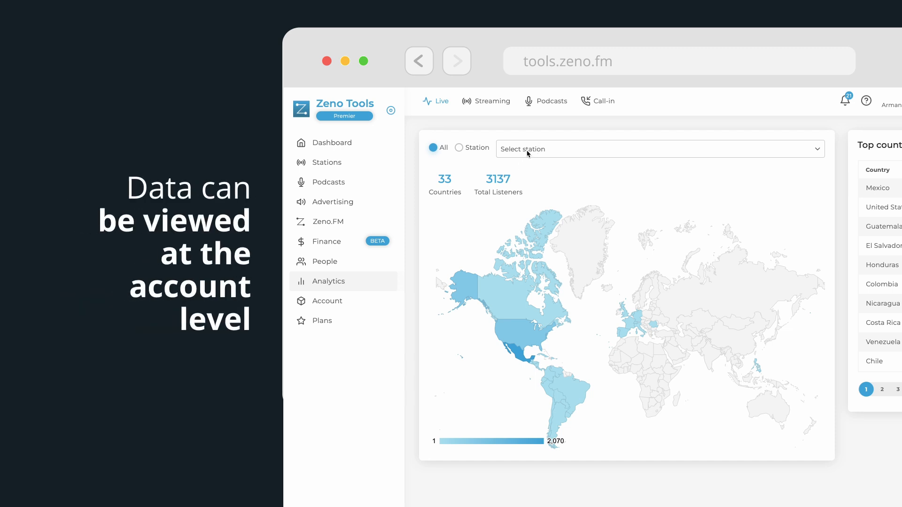
Switch Analytics to the Streaming view with Previous Month as the time period
{"action": "left_click", "coordinate": [658, 149]}
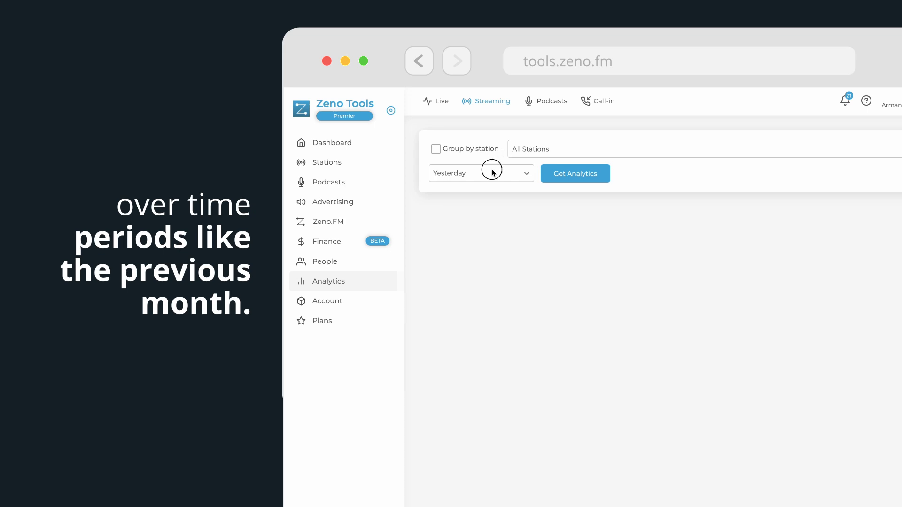
{"action": "left_click", "coordinate": [480, 173]}
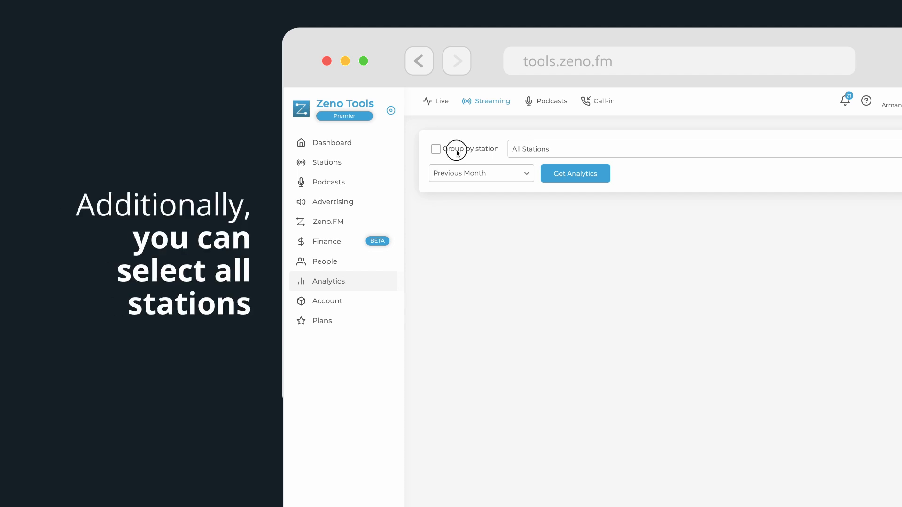
Group previous-month streaming statistics by station and load analytics for the two stations
{"action": "left_click", "coordinate": [436, 148]}
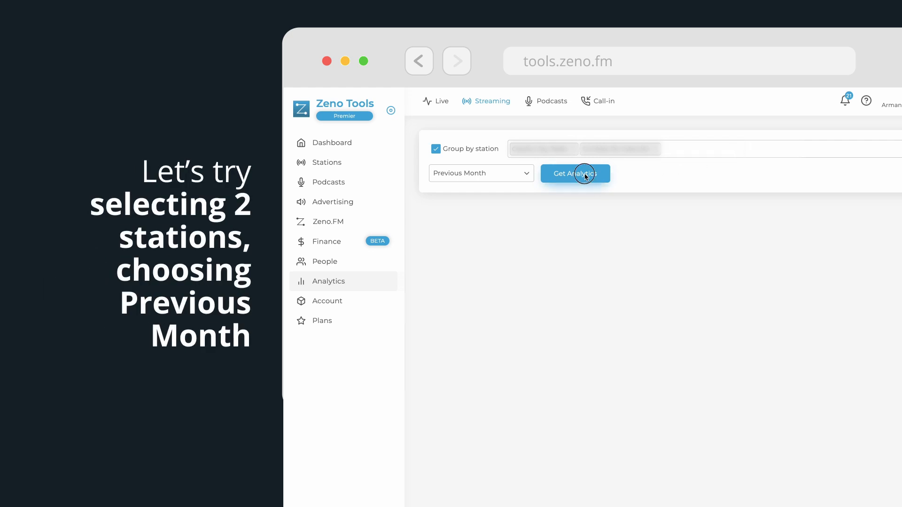
{"action": "left_click", "coordinate": [574, 174]}
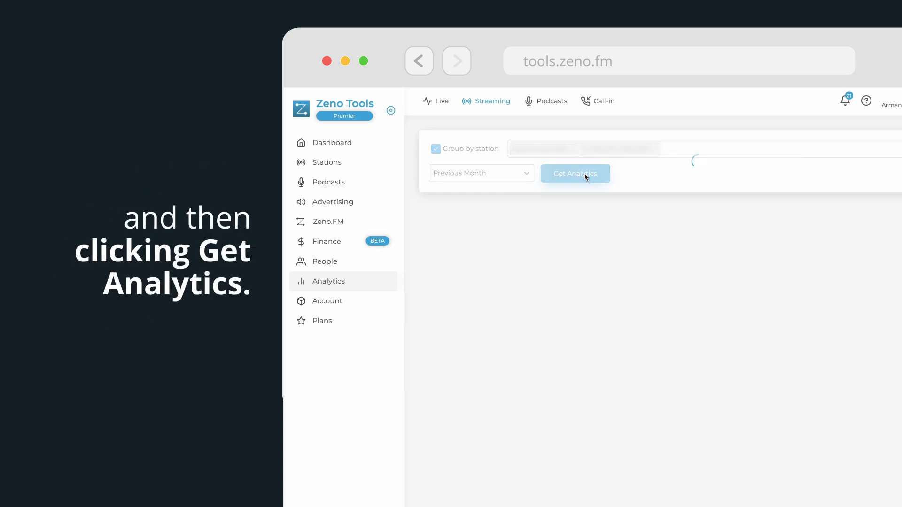
{"action": "left_click", "coordinate": [575, 174]}
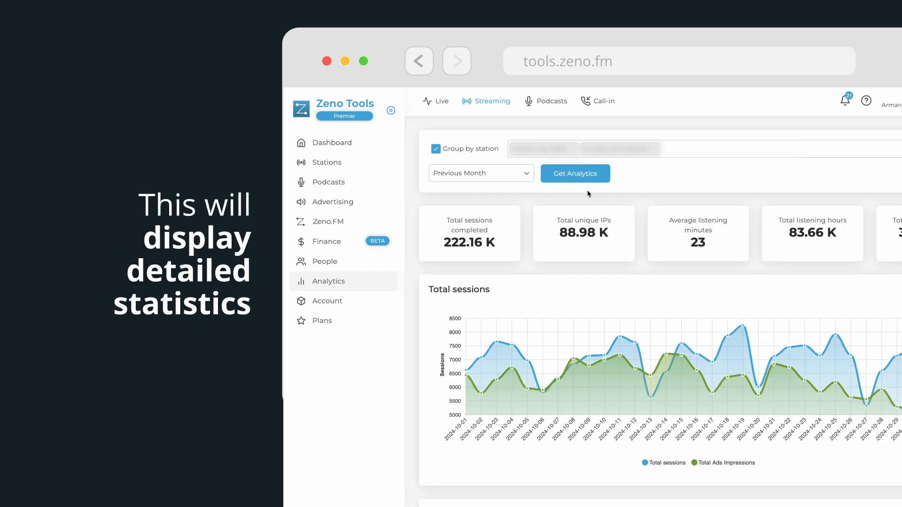
{"action": "mouse_move", "coordinate": [501, 277]}
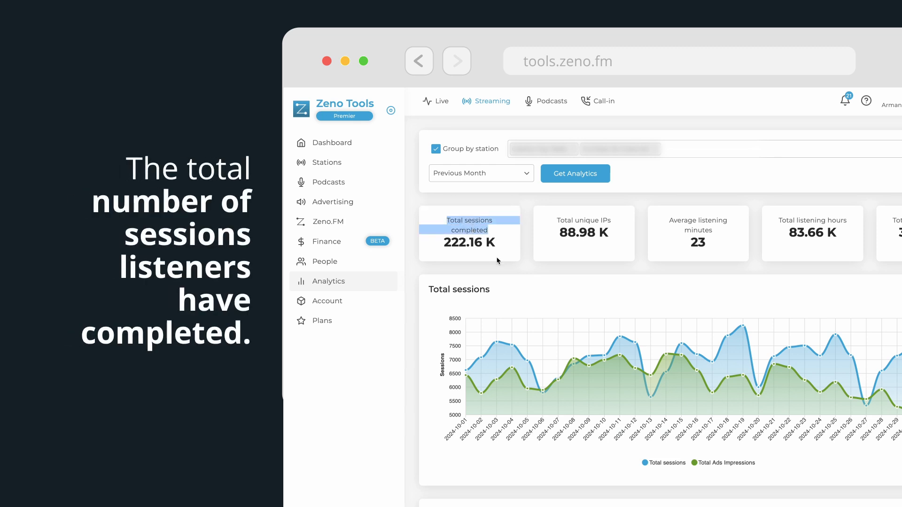
{"action": "mouse_move", "coordinate": [469, 225]}
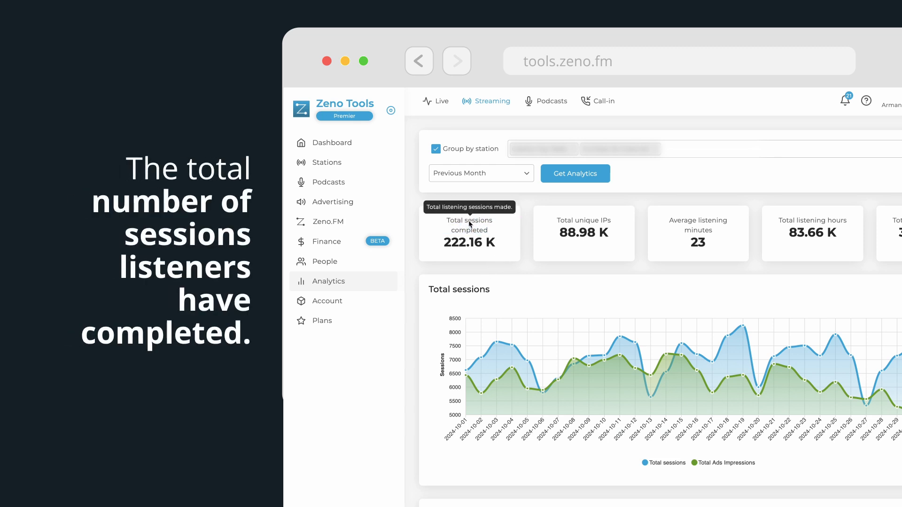
{"action": "mouse_move", "coordinate": [584, 224]}
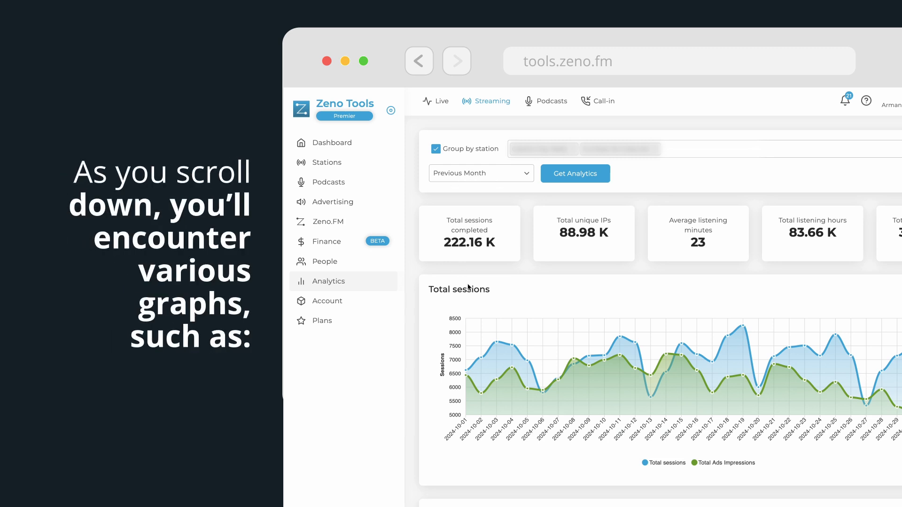
Scroll past the session and listening-minute charts to Device and Regional Statistics
{"action": "scroll", "scroll_direction": "down", "scroll_amount": 3}
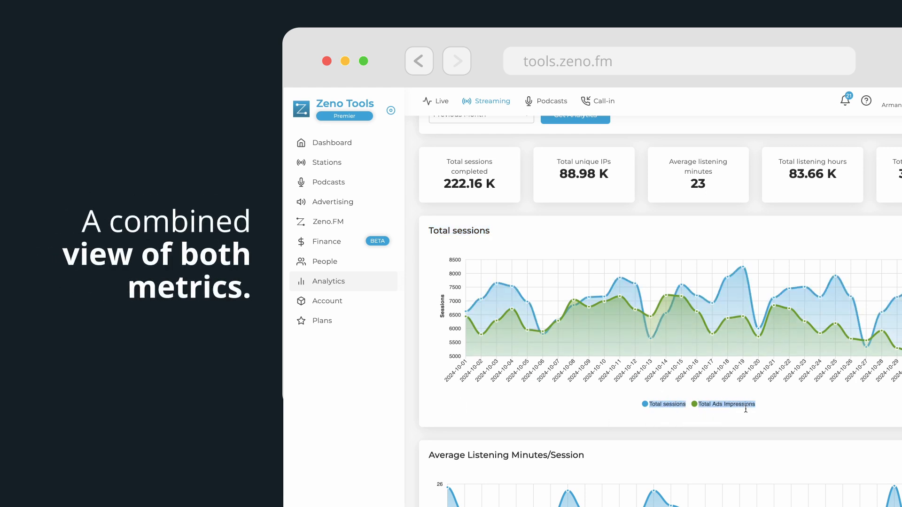
{"action": "scroll", "scroll_direction": "down", "scroll_amount": 3}
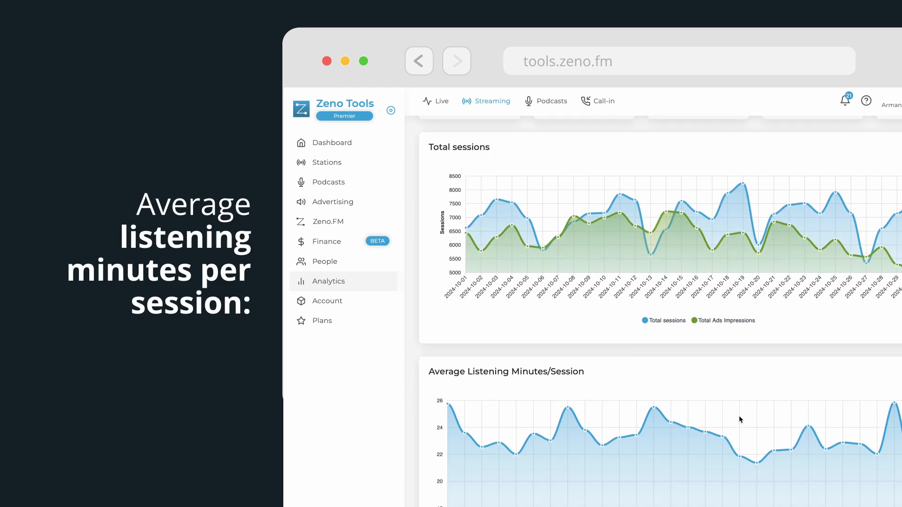
{"action": "scroll", "scroll_direction": "down", "scroll_amount": 3}
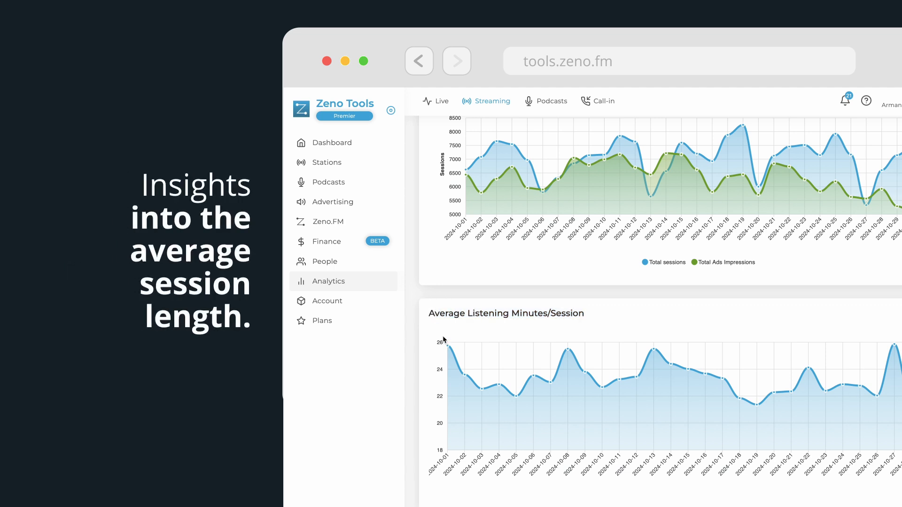
{"action": "scroll", "scroll_direction": "down", "scroll_amount": 3}
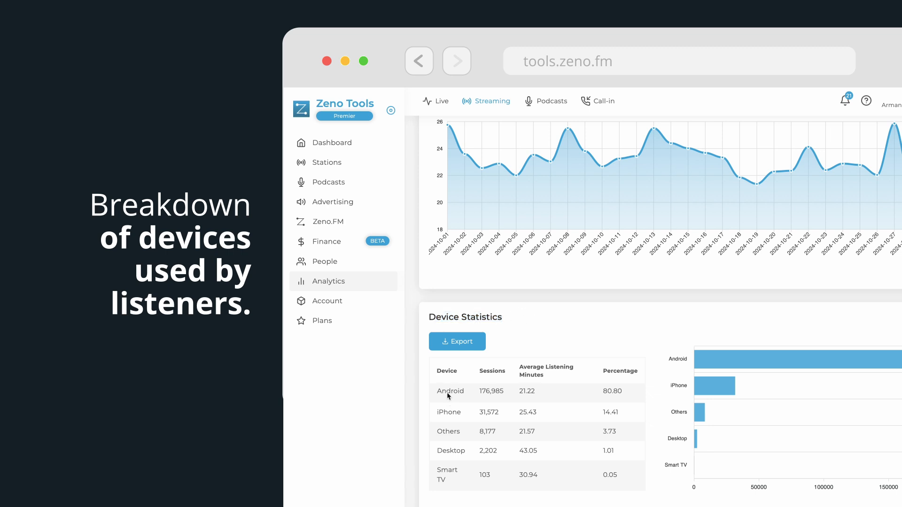
{"action": "scroll", "scroll_direction": "down", "scroll_amount": 3}
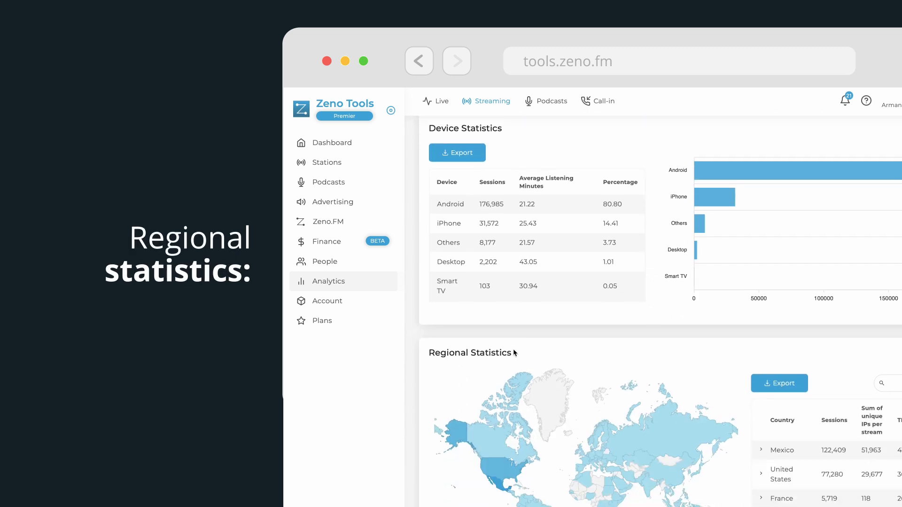
{"action": "scroll", "scroll_direction": "down", "scroll_amount": 3}
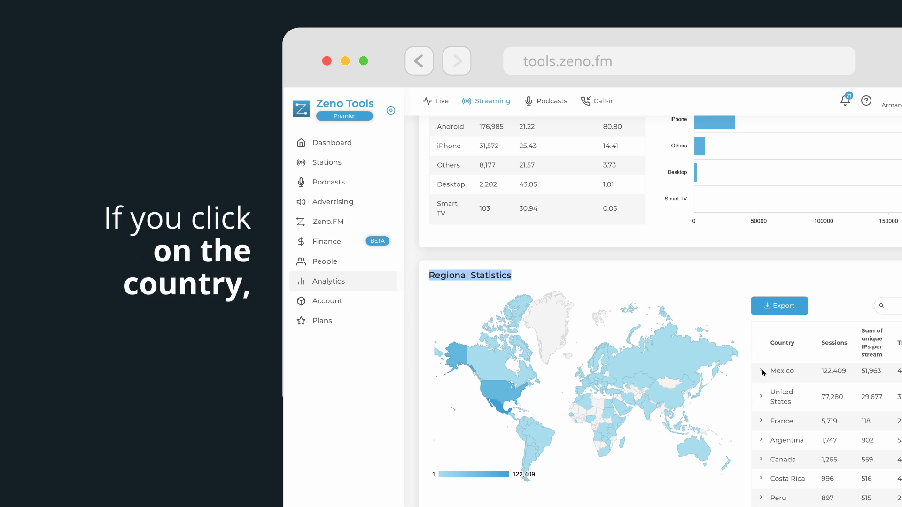
Expand Mexico's city breakdown, then scroll through the Royalty and Daily Statistics tables
{"action": "left_click", "coordinate": [761, 371]}
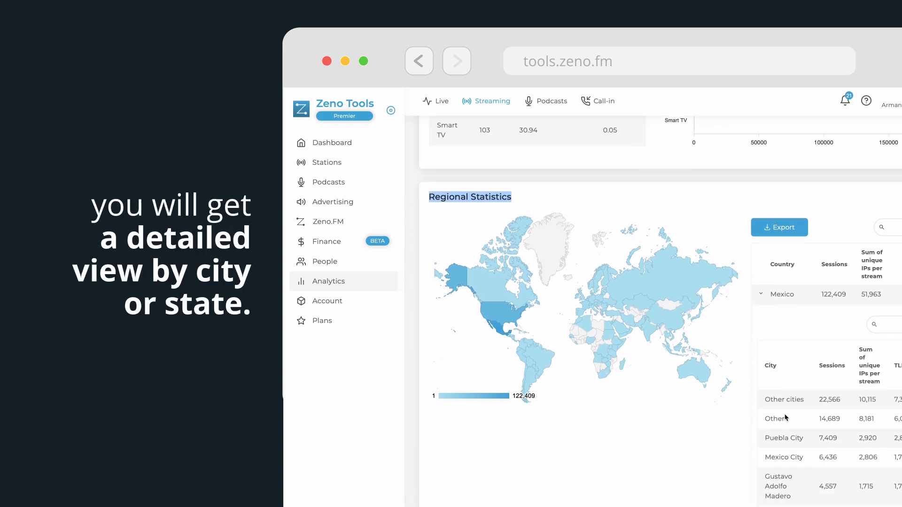
{"action": "scroll", "scroll_direction": "down", "scroll_amount": 3}
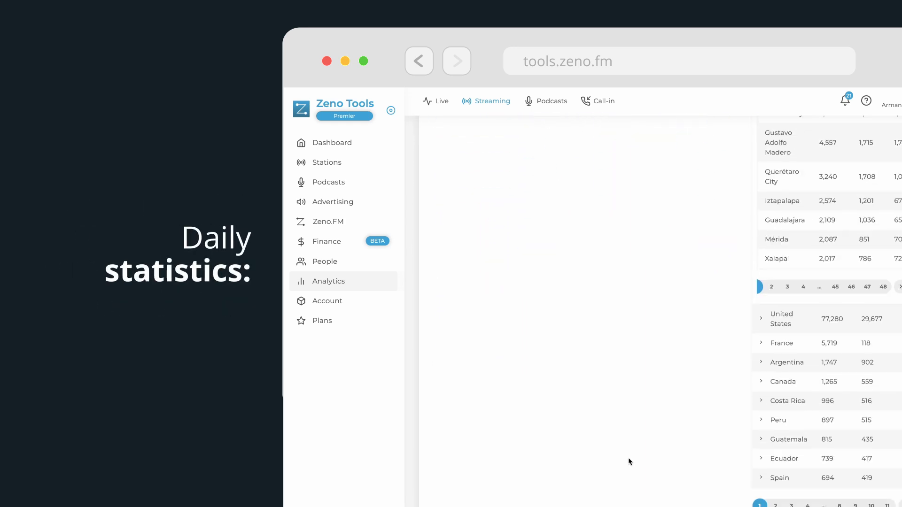
{"action": "scroll", "scroll_direction": "down", "scroll_amount": 3}
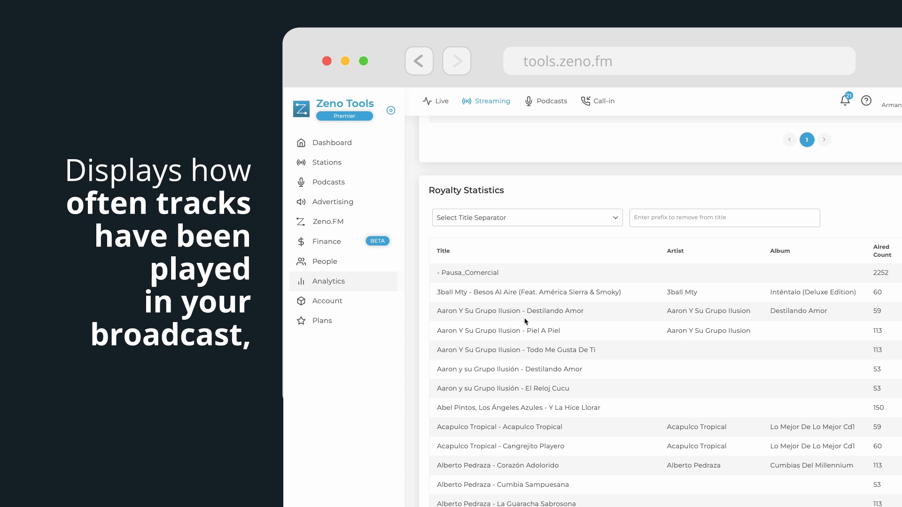
{"action": "scroll", "scroll_direction": "down", "scroll_amount": 3}
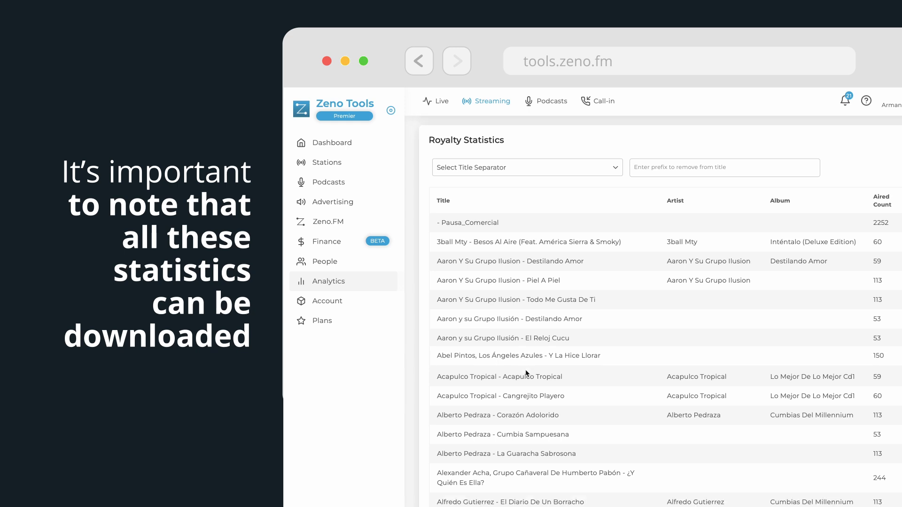
{"action": "scroll", "scroll_direction": "down", "scroll_amount": 3}
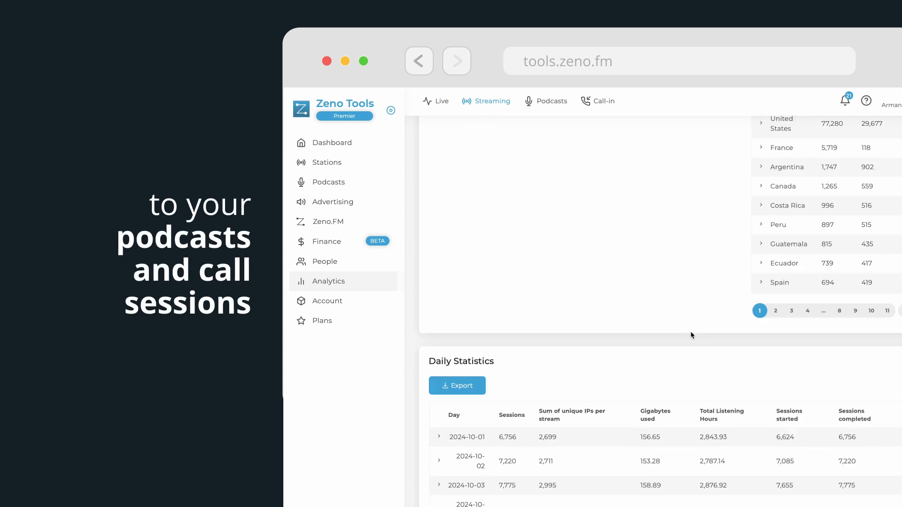
View Podcasts and Call-in analytics, then go to the Plans page
{"action": "left_click", "coordinate": [552, 101]}
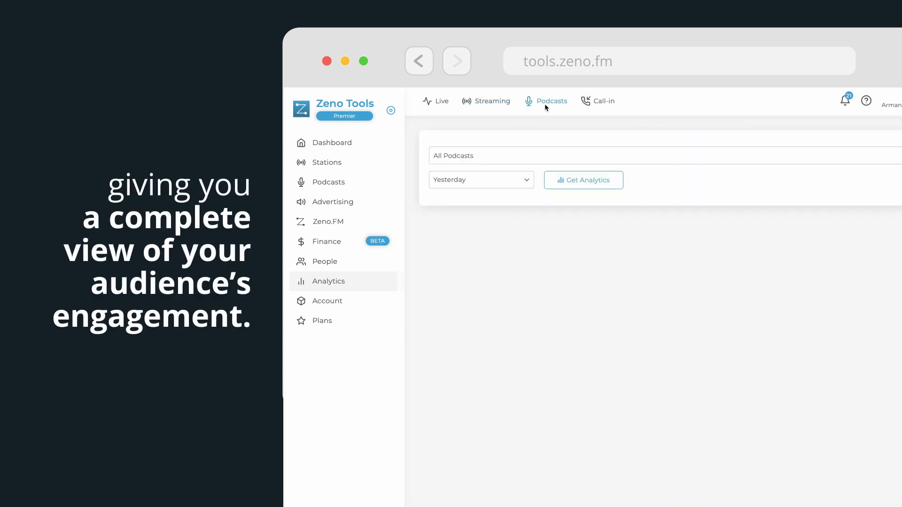
{"action": "left_click", "coordinate": [602, 101]}
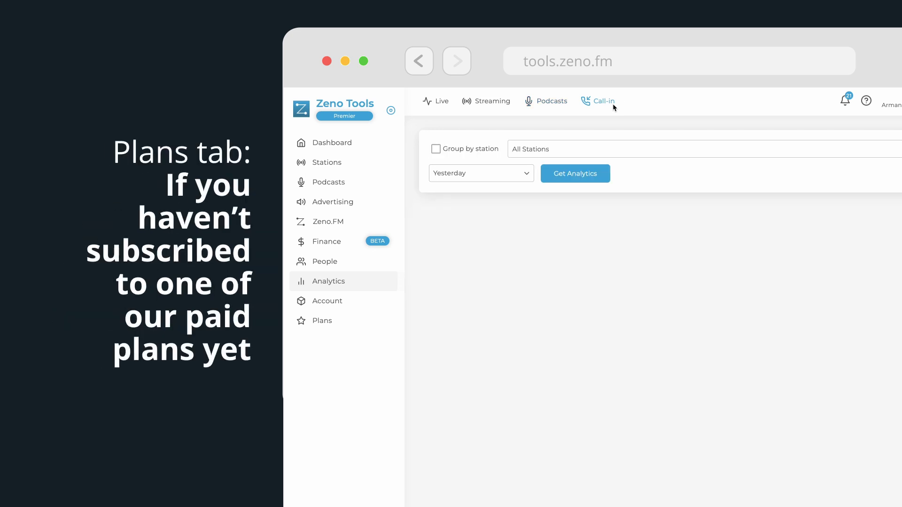
{"action": "left_click", "coordinate": [322, 322]}
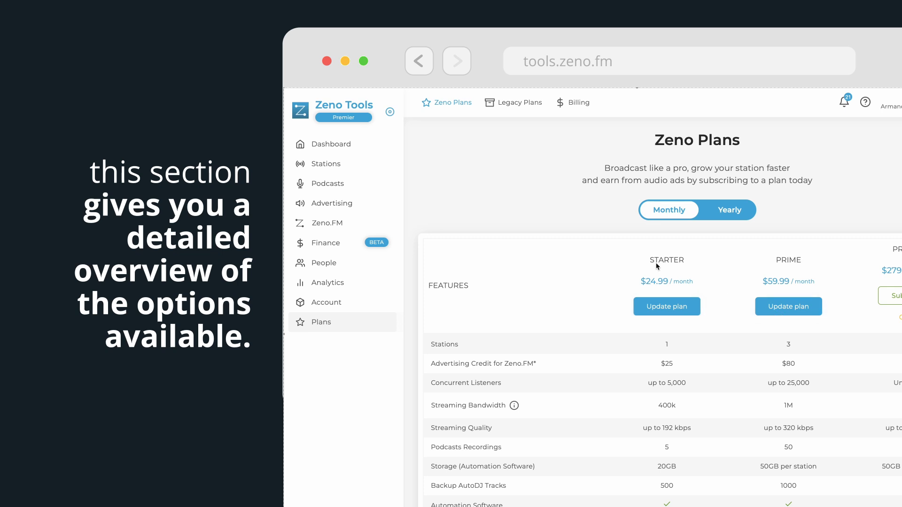
{"action": "mouse_move", "coordinate": [875, 275]}
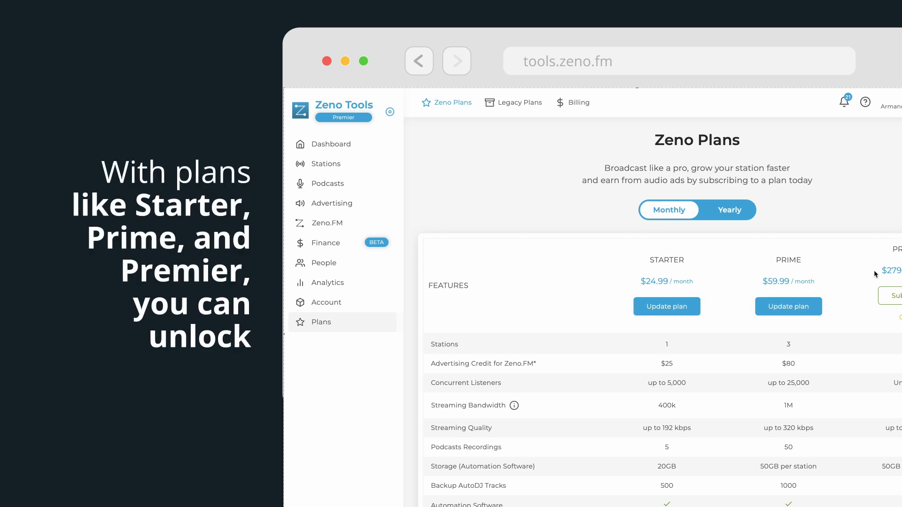
Scroll the Starter and Prime feature table down to Other subscription offers
{"action": "scroll", "scroll_direction": "down", "scroll_amount": 3}
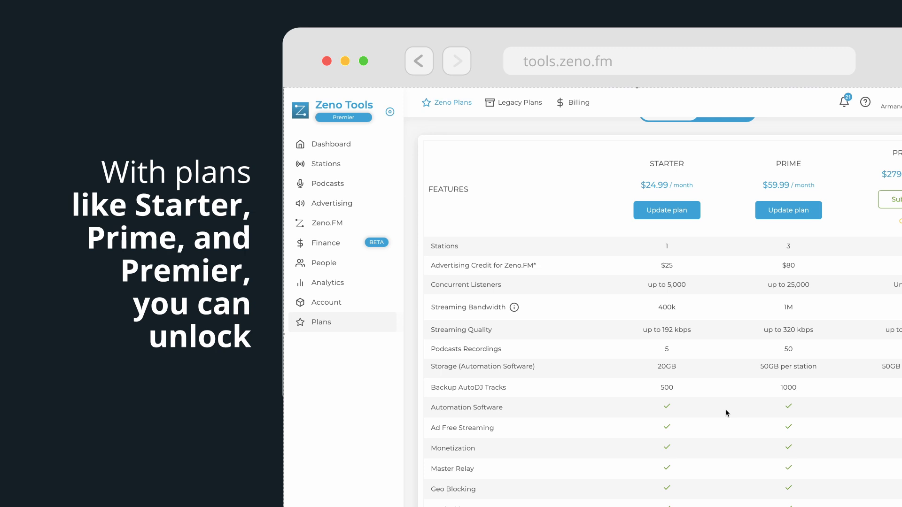
{"action": "scroll", "scroll_direction": "down", "scroll_amount": 3}
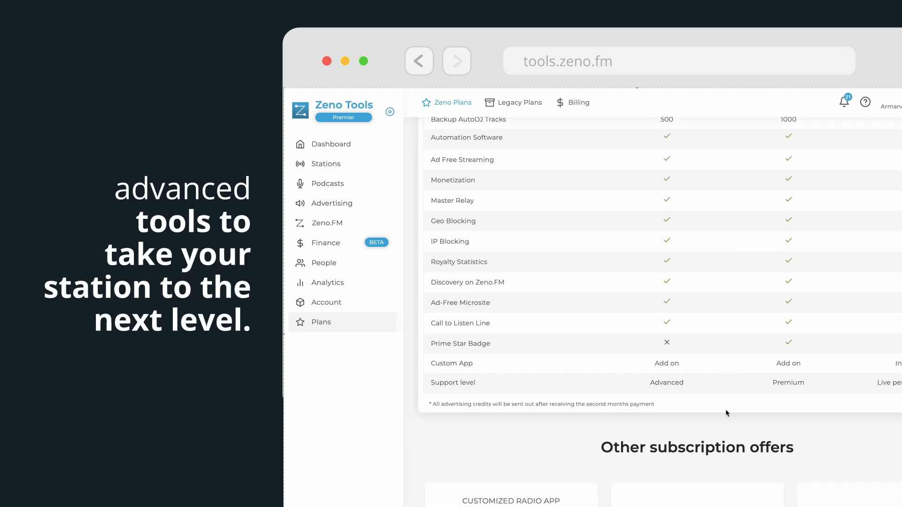